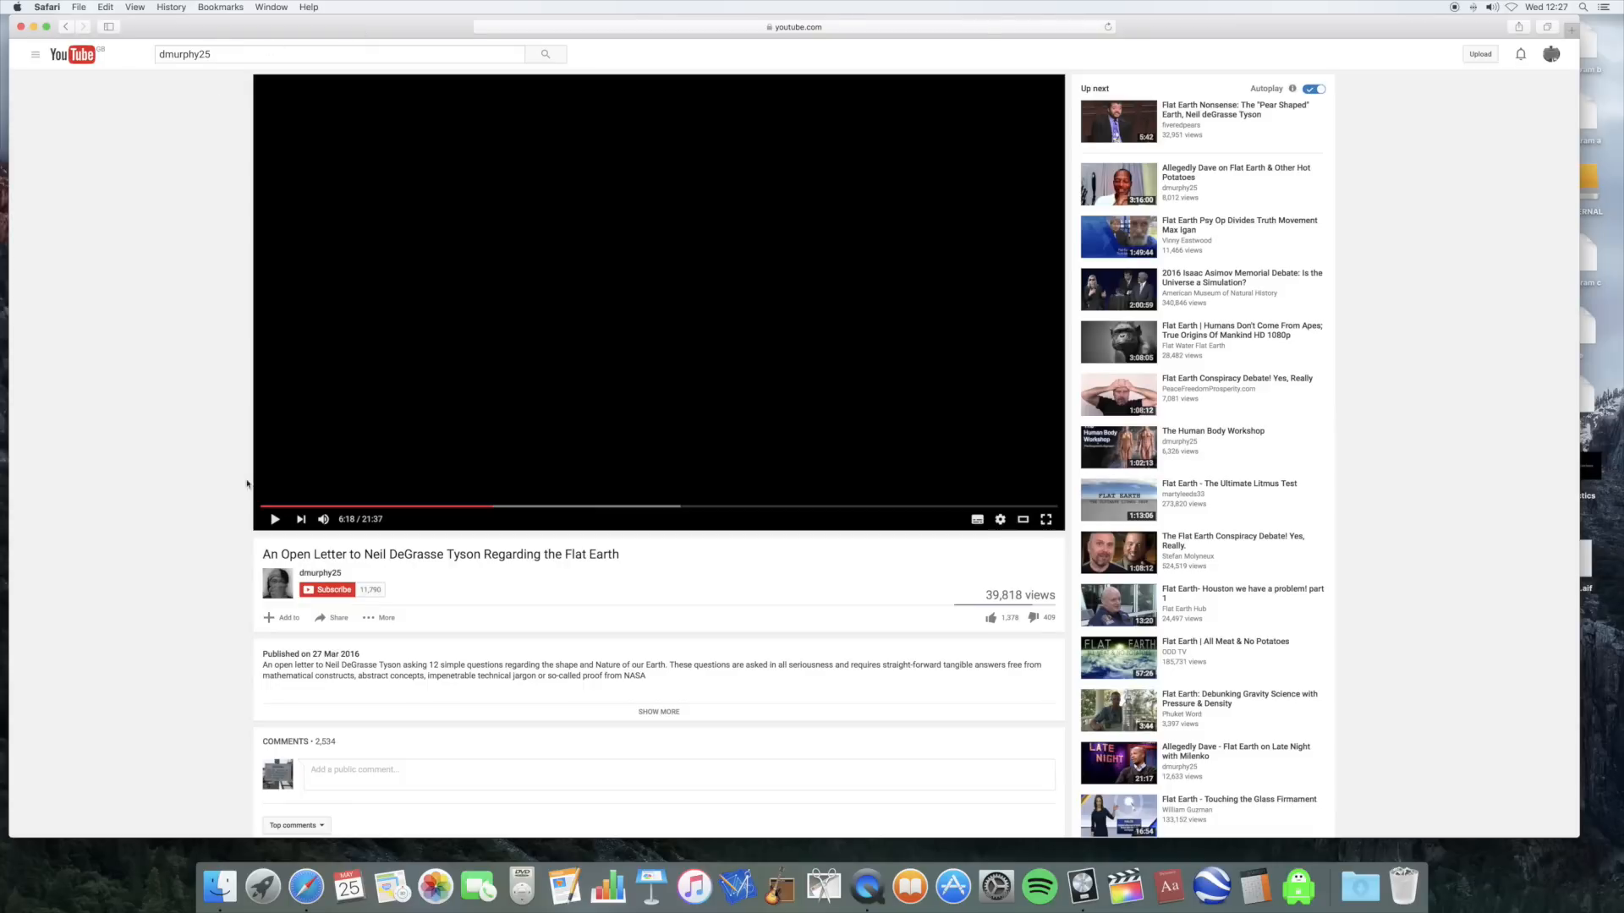
Play through the airplane cloud footage, then seek back to 6:45 on the Gravity and Vacuum diagram, paused.
left_click(275, 520)
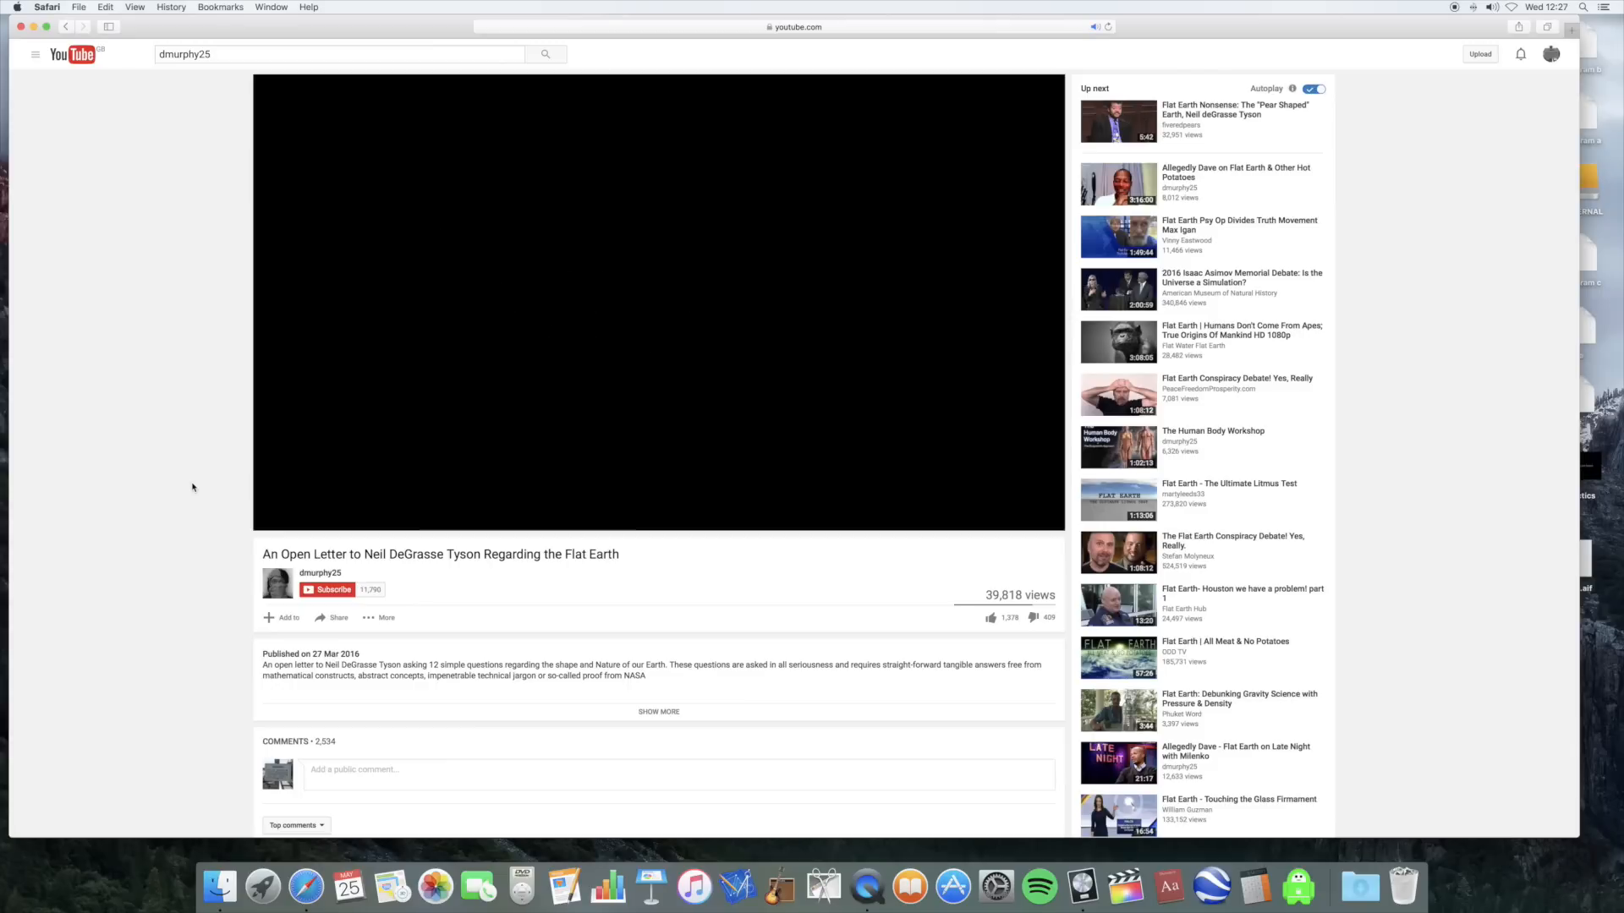
left_click(658, 301)
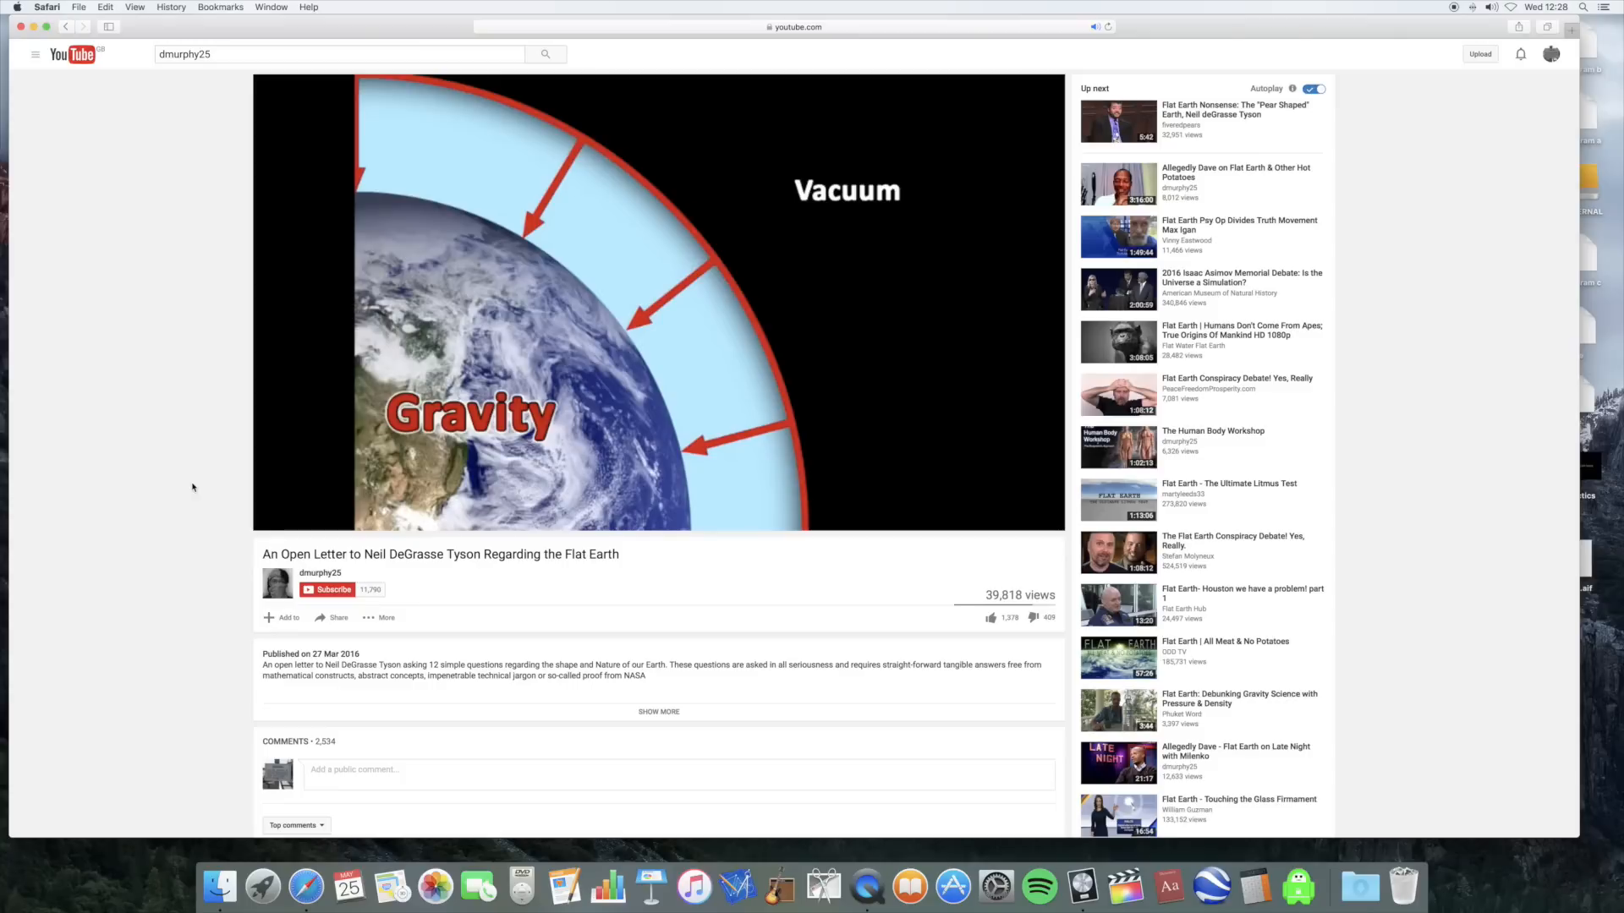
left_click(658, 301)
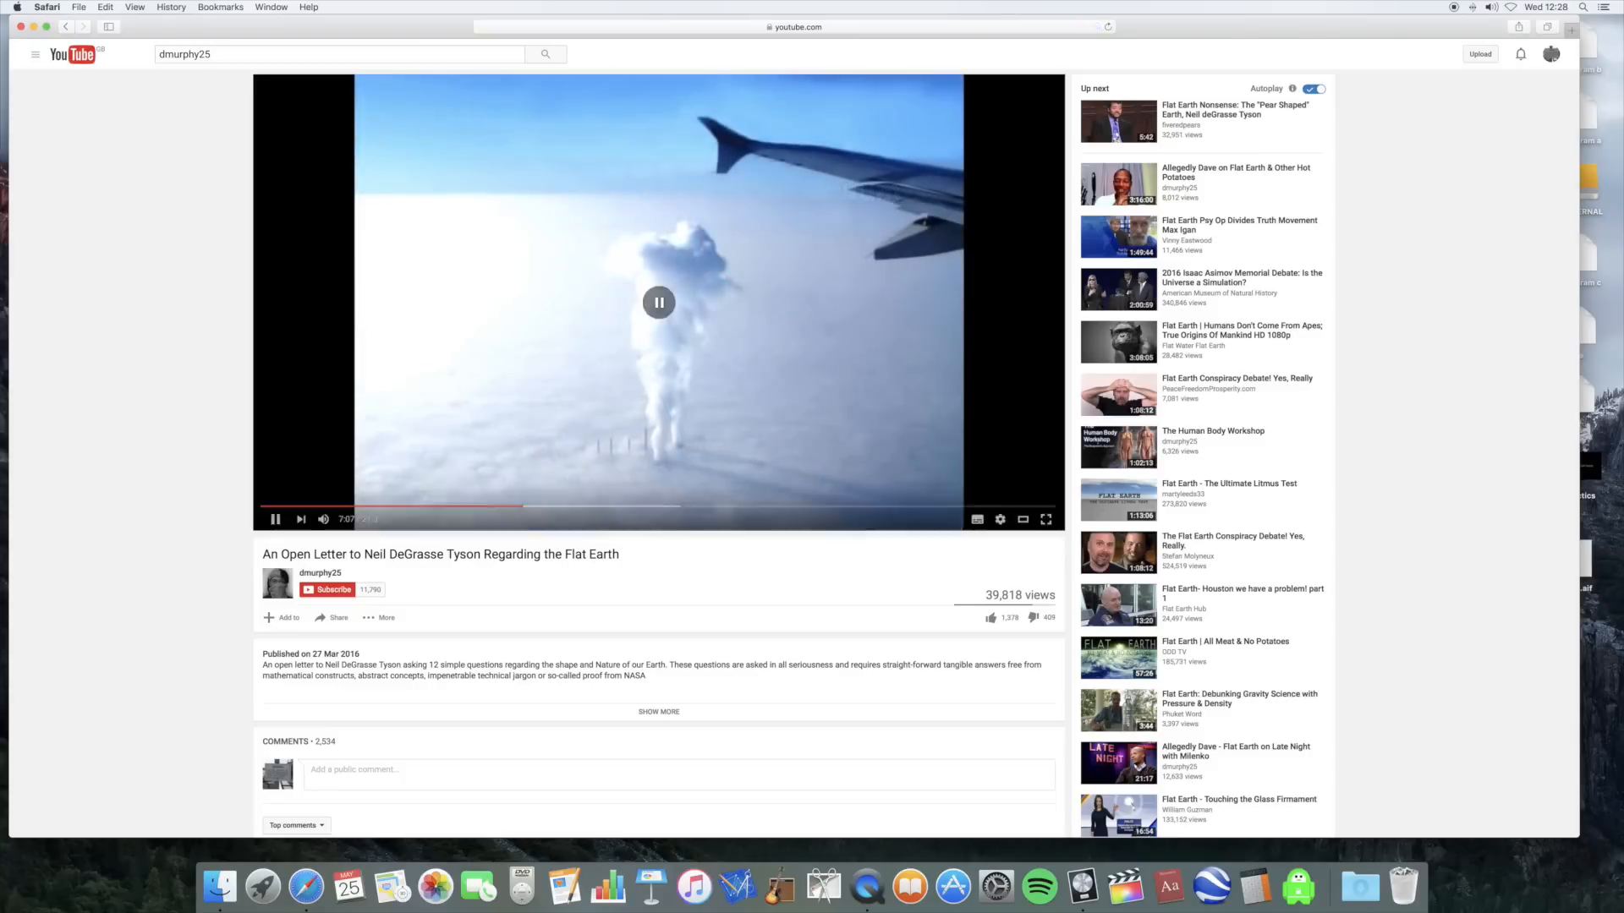
left_click(658, 301)
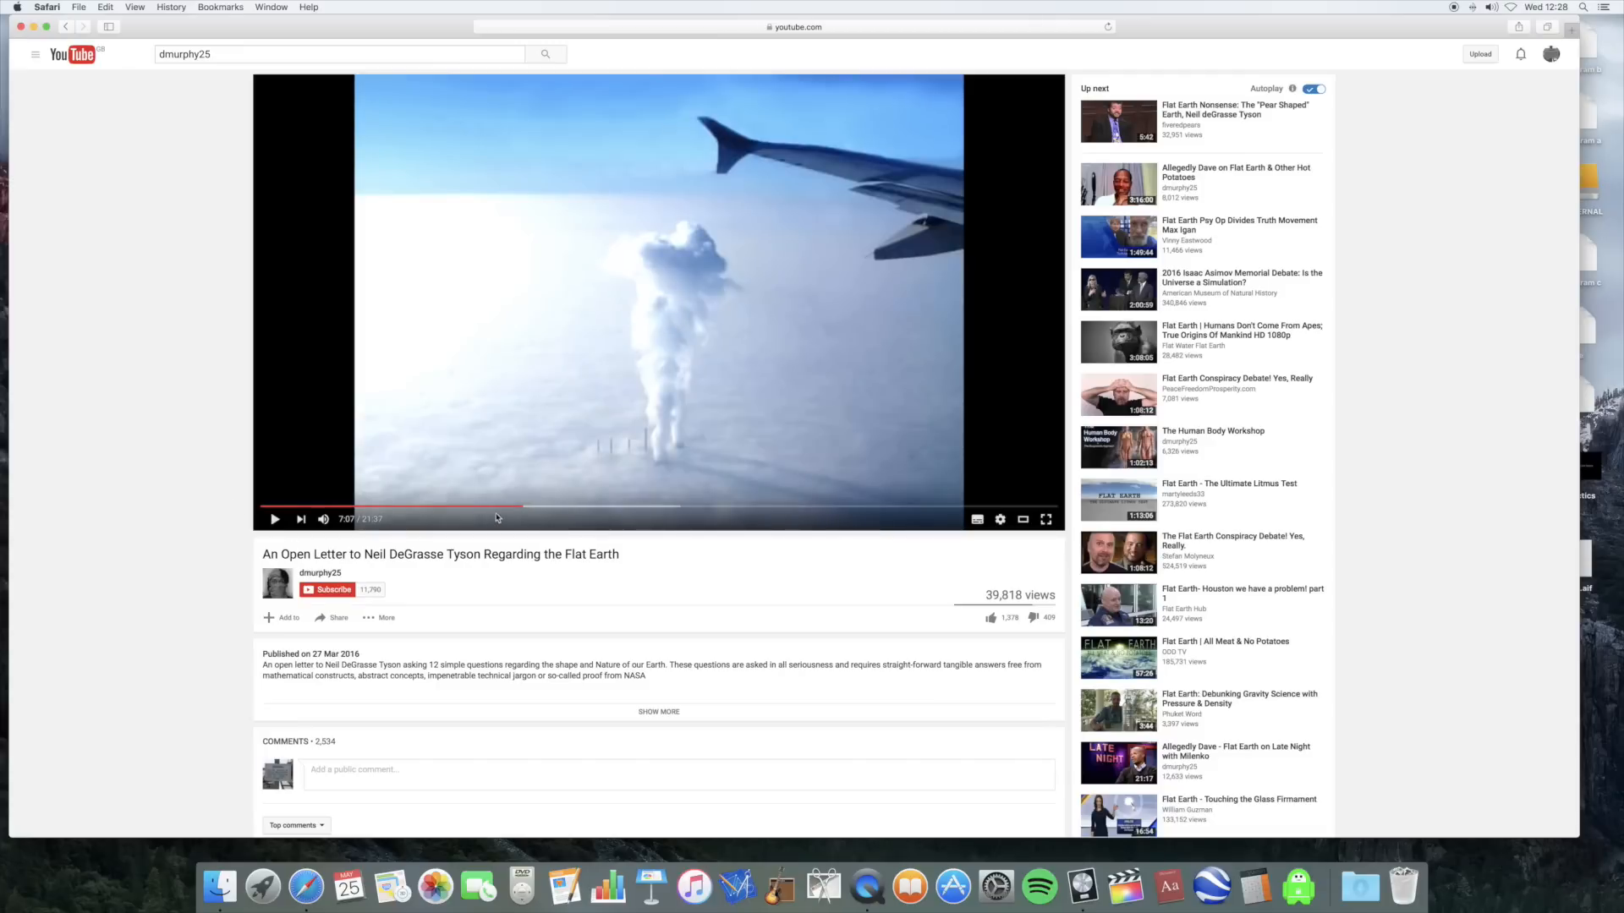
left_click(525, 507)
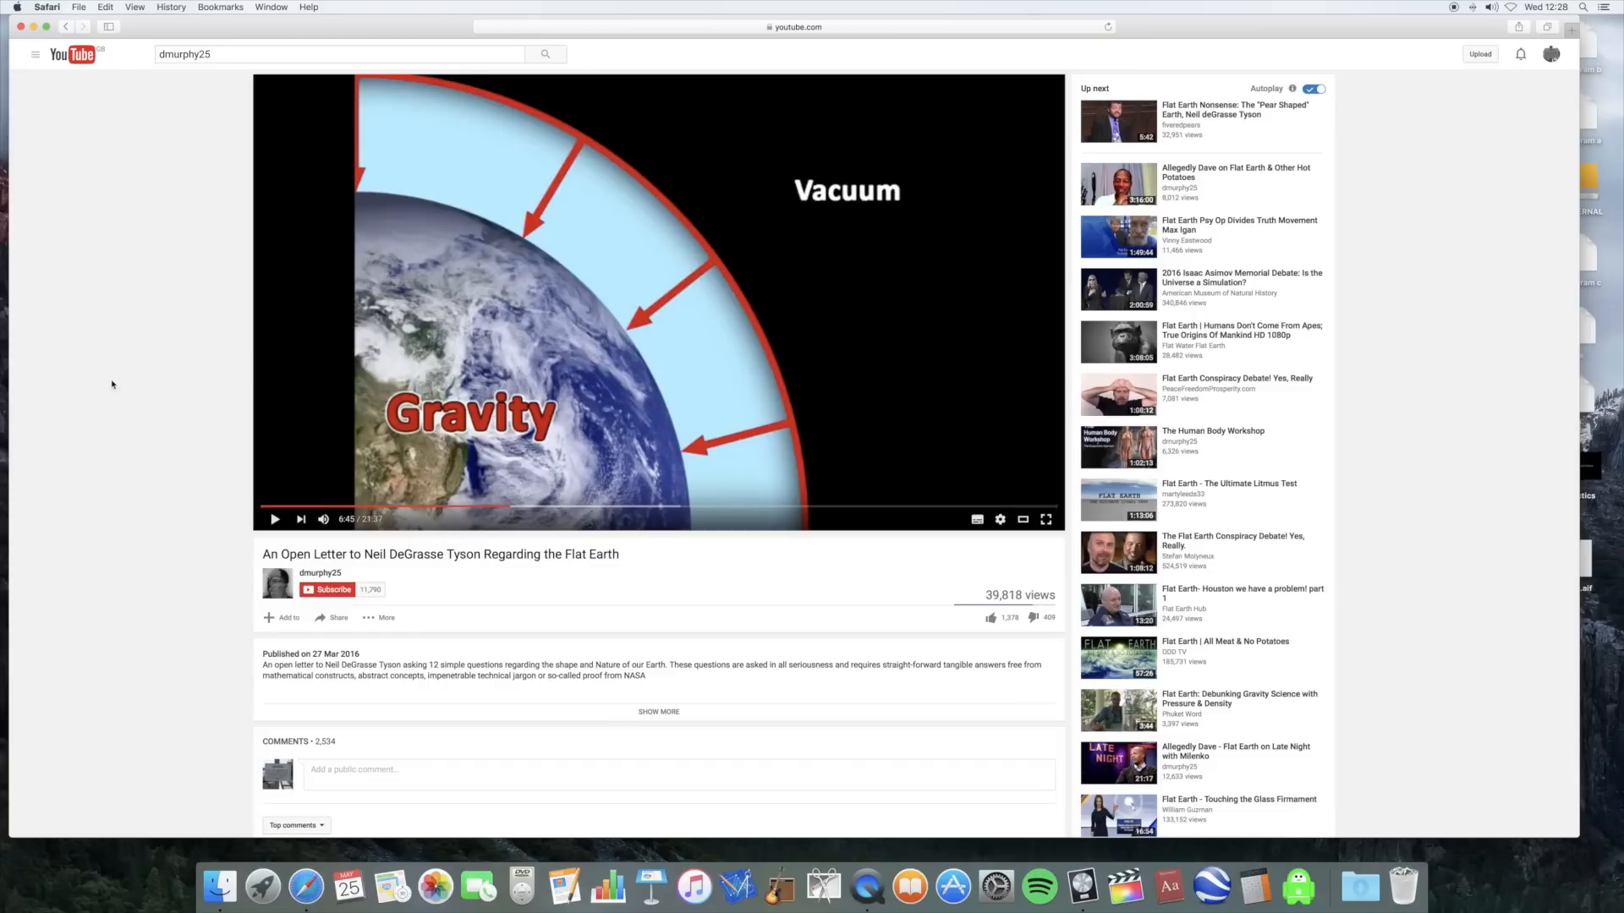
mouse_move(120, 372)
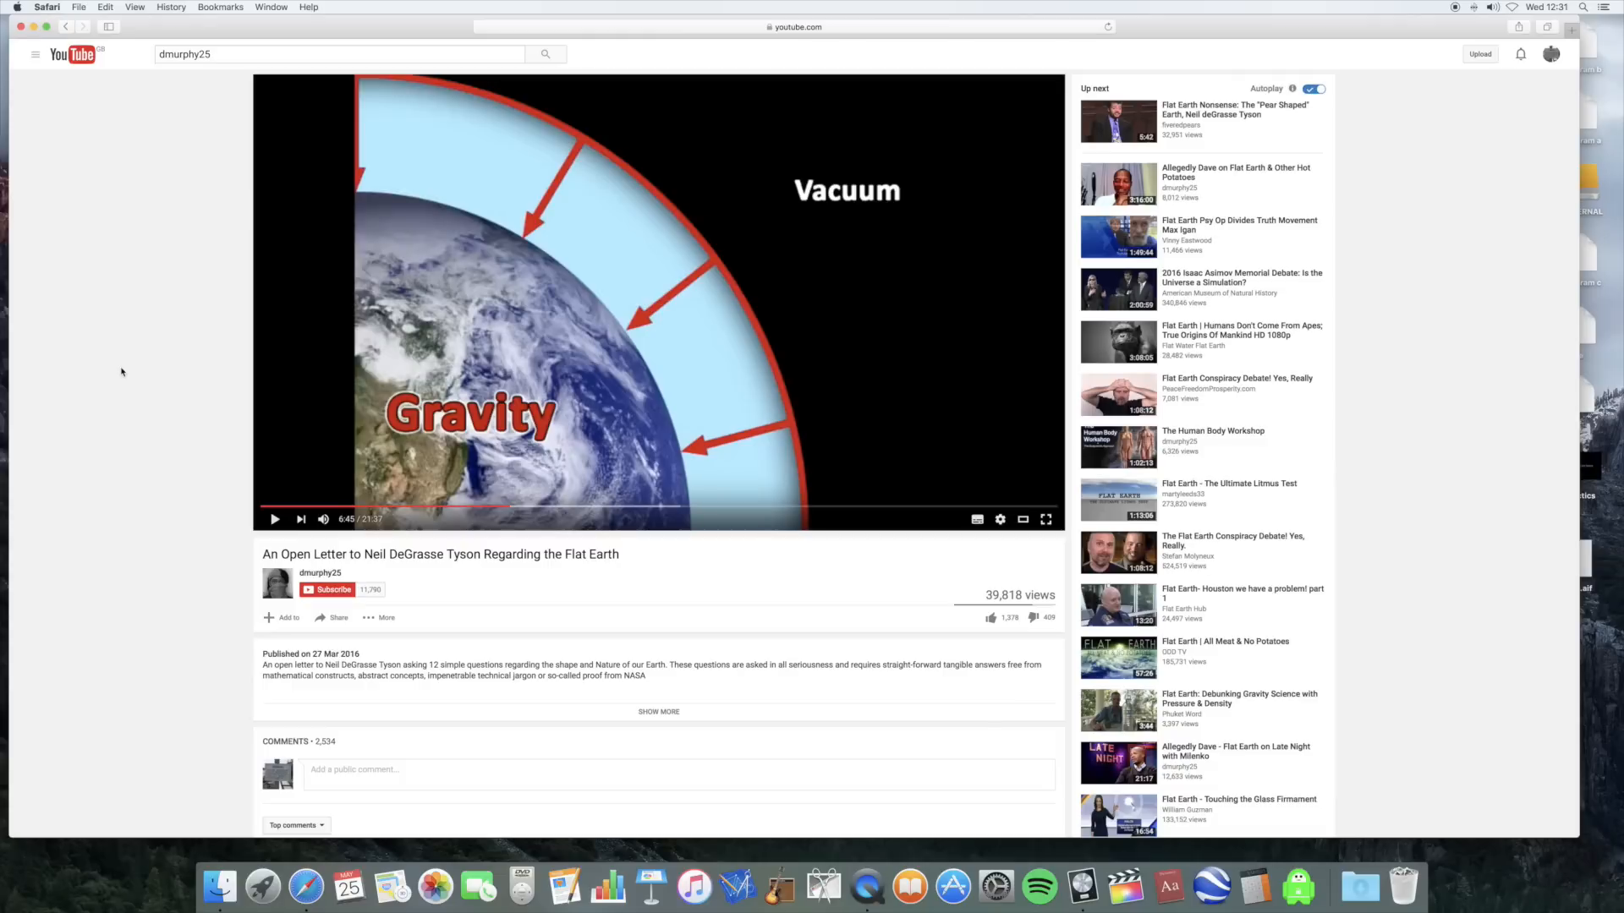
mouse_move(683, 272)
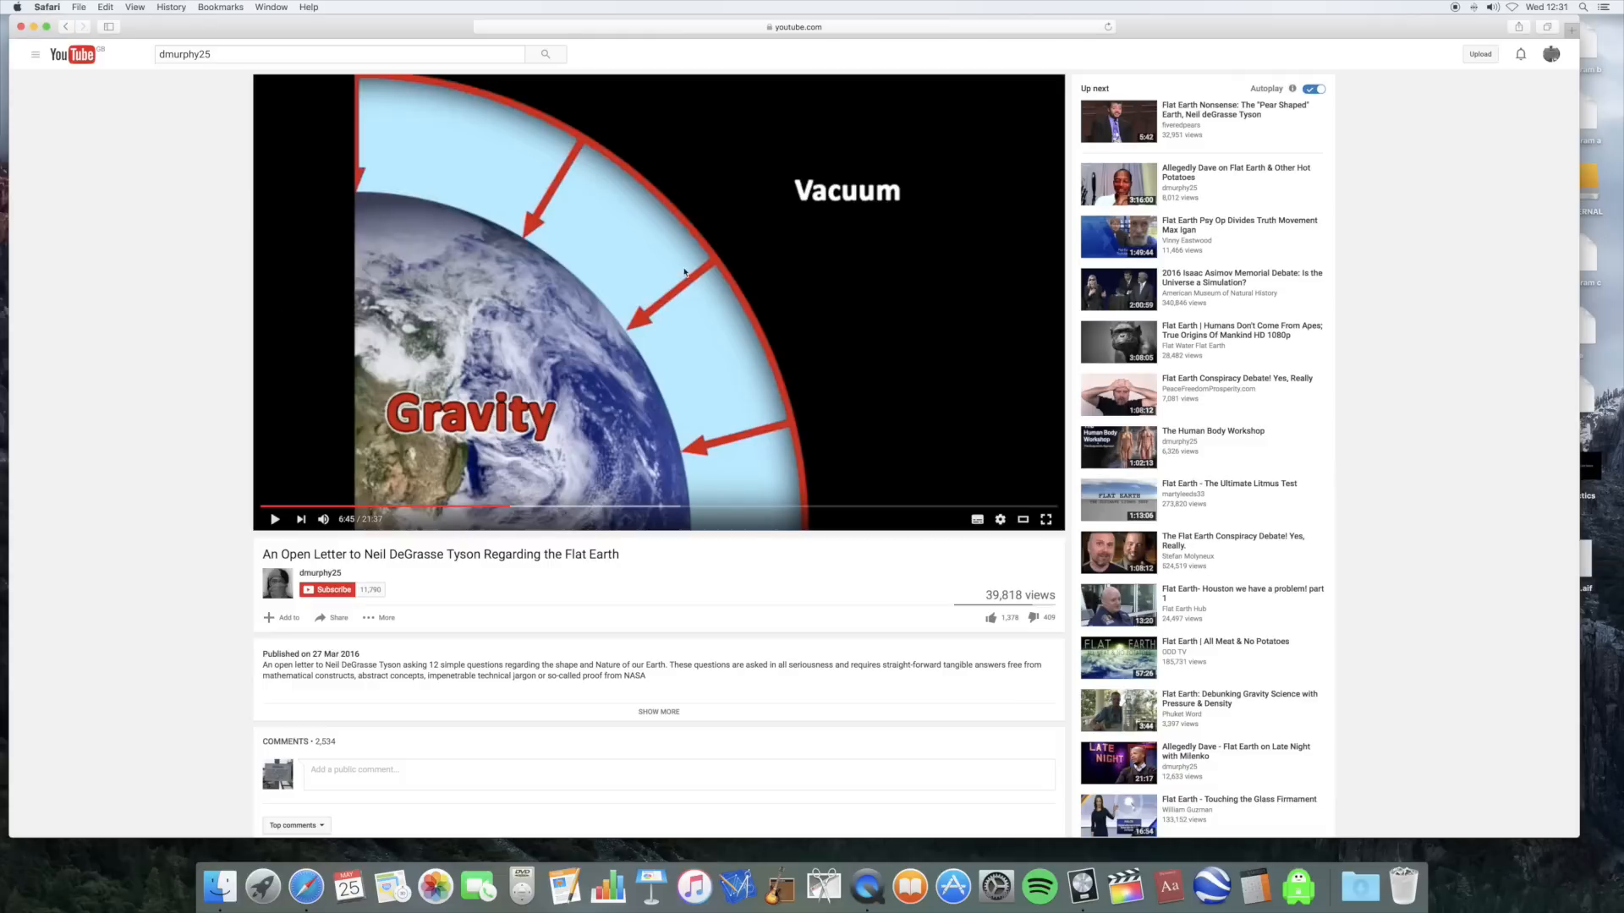
mouse_move(719, 267)
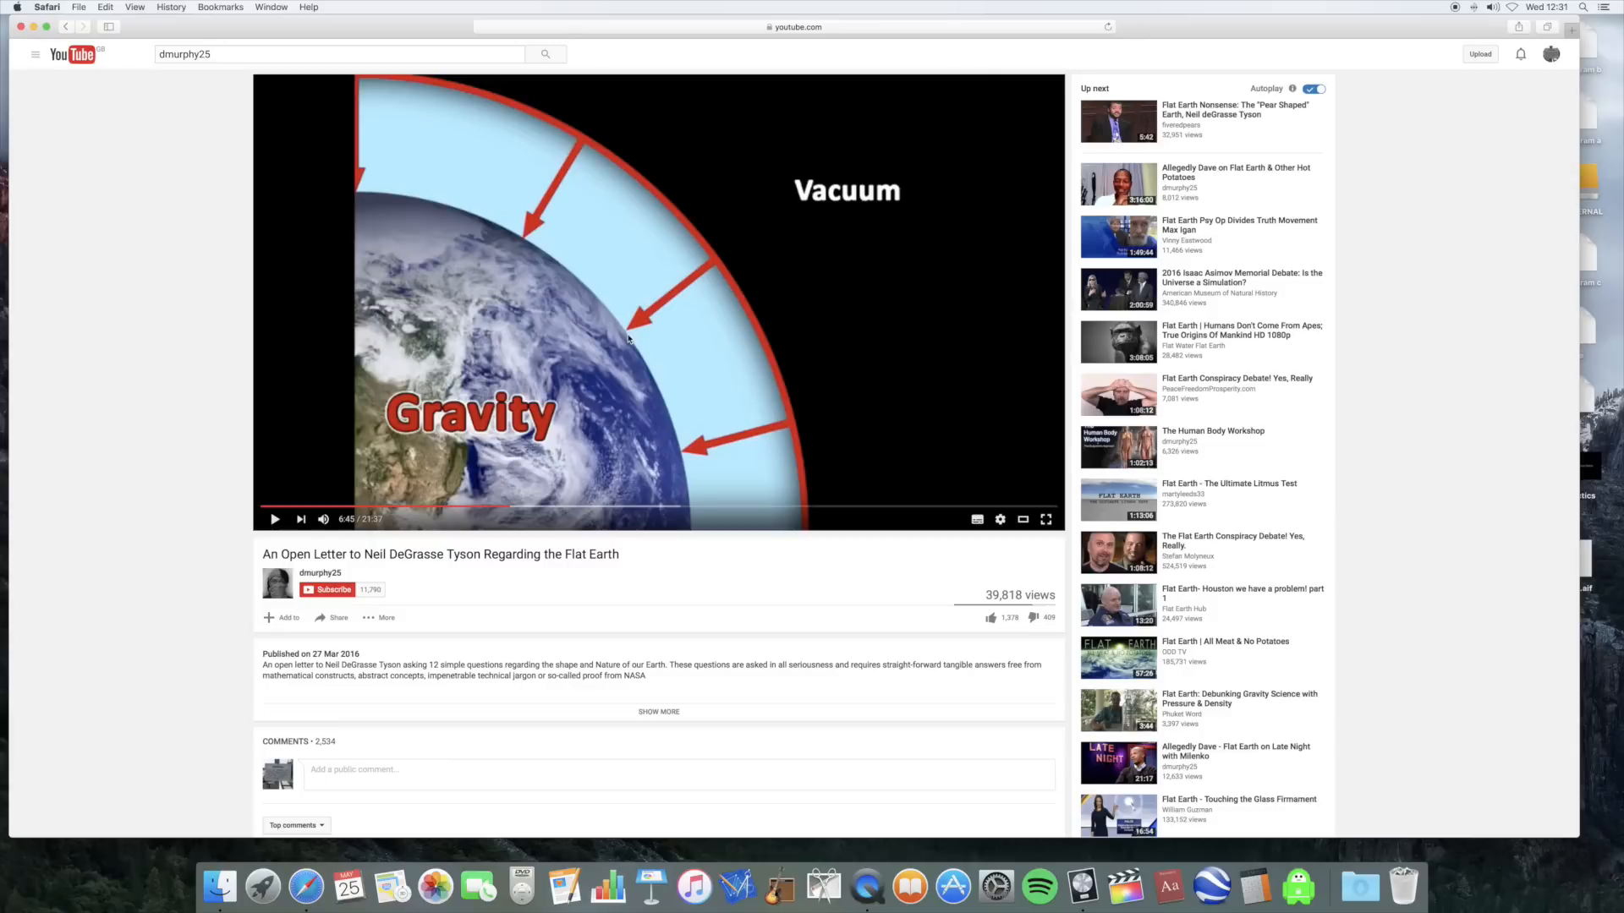
mouse_move(726, 264)
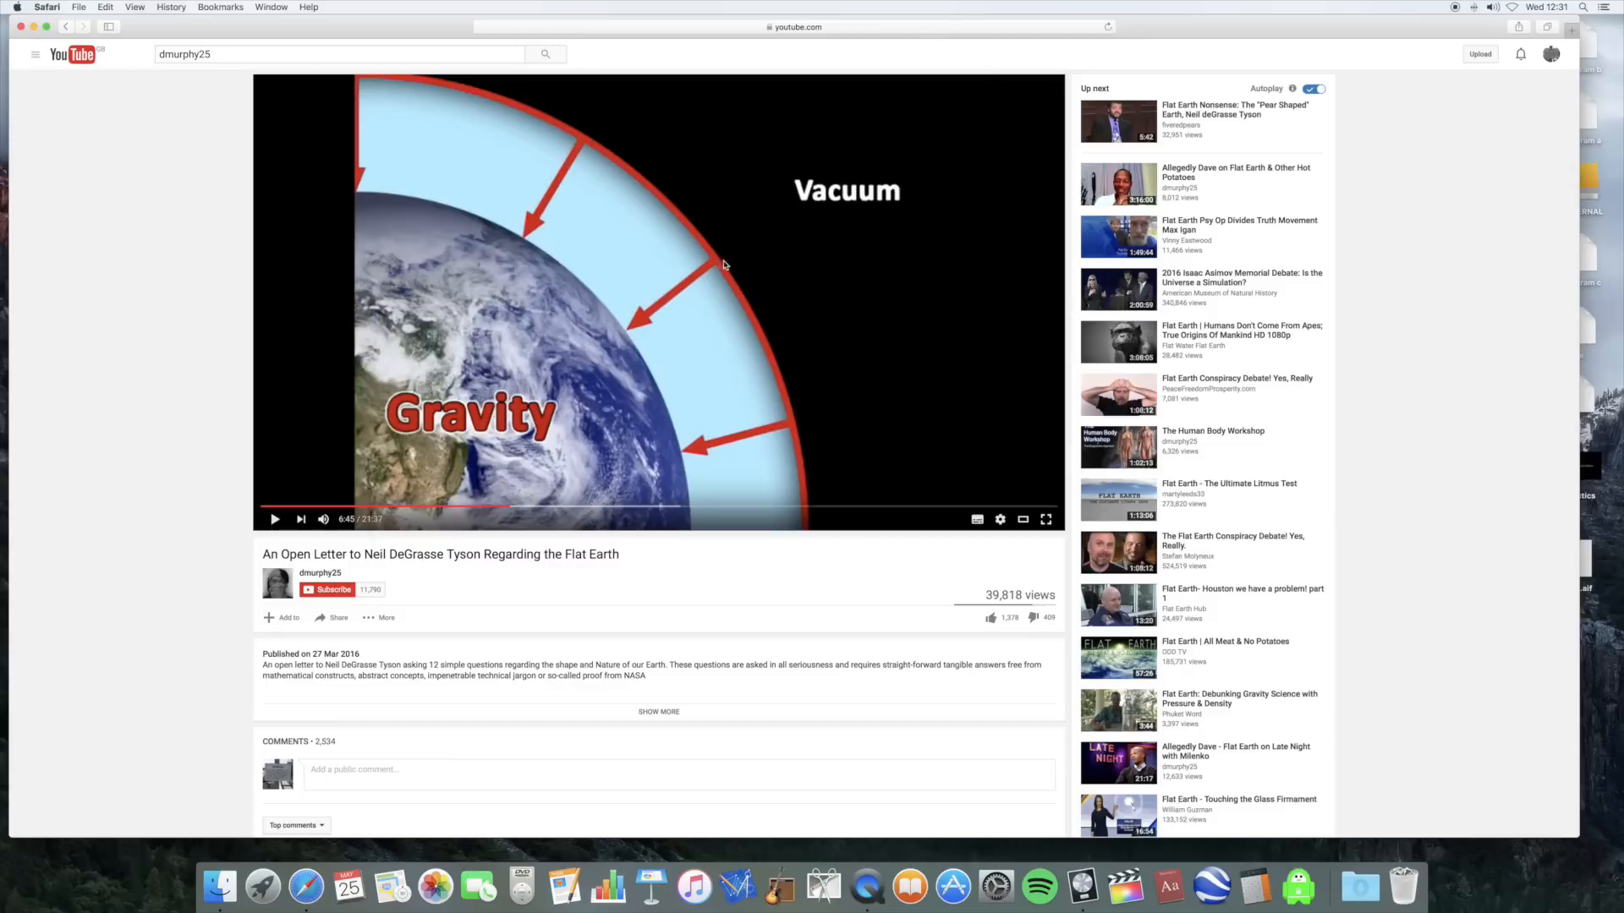
mouse_move(906, 181)
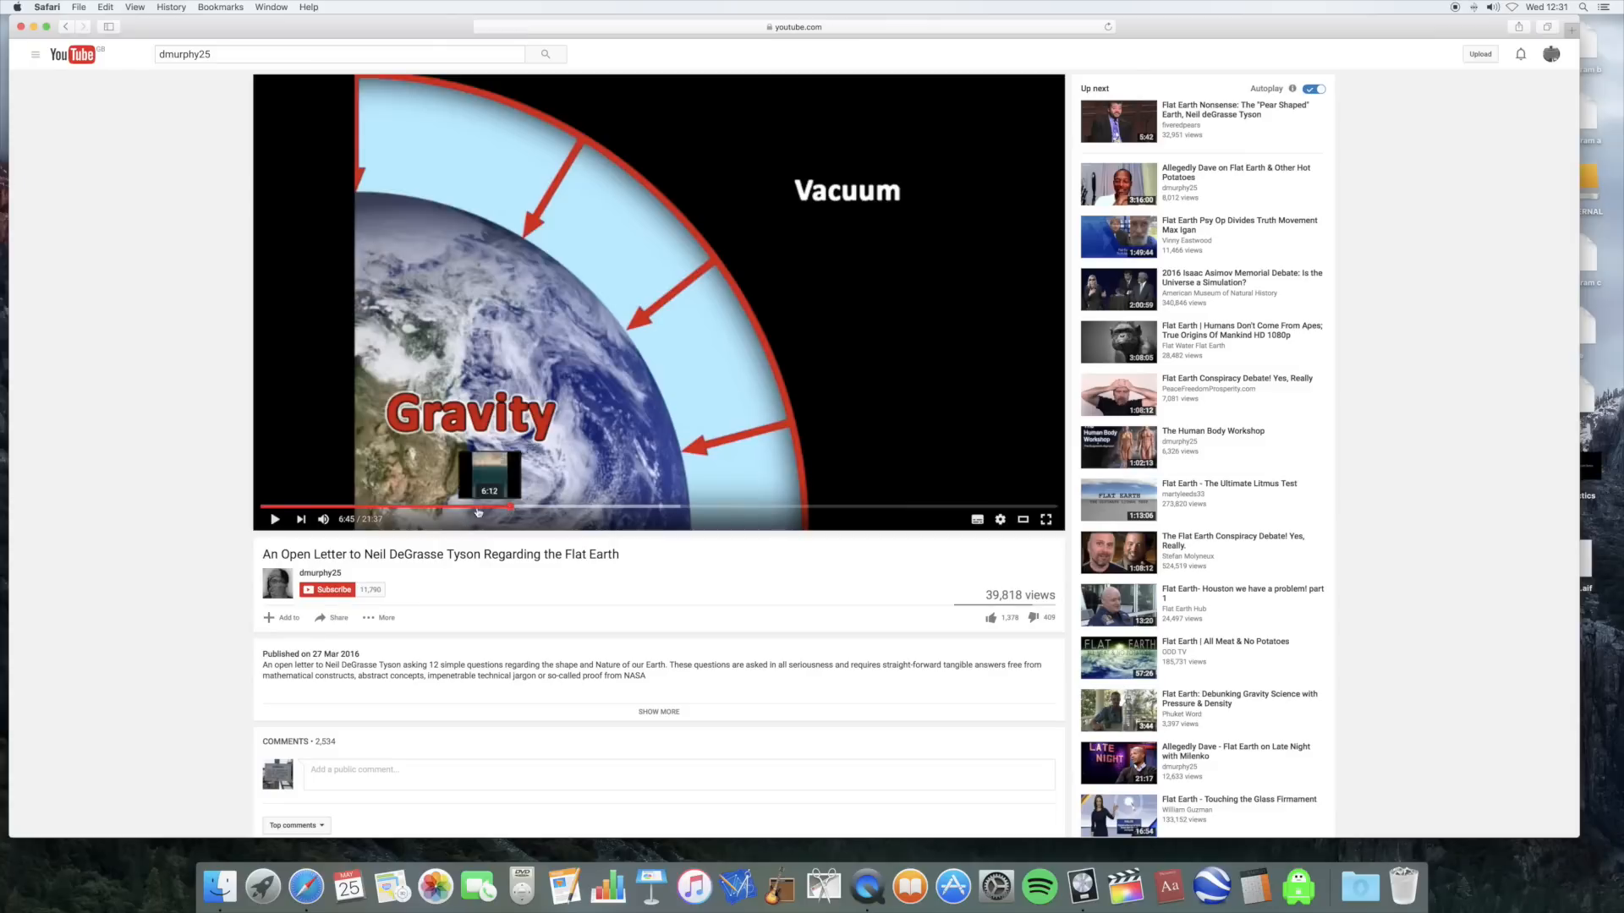
Resume playback past the airplane cloud footage and stop near 7:20 on the Rising Warm Air diagram.
left_click(276, 519)
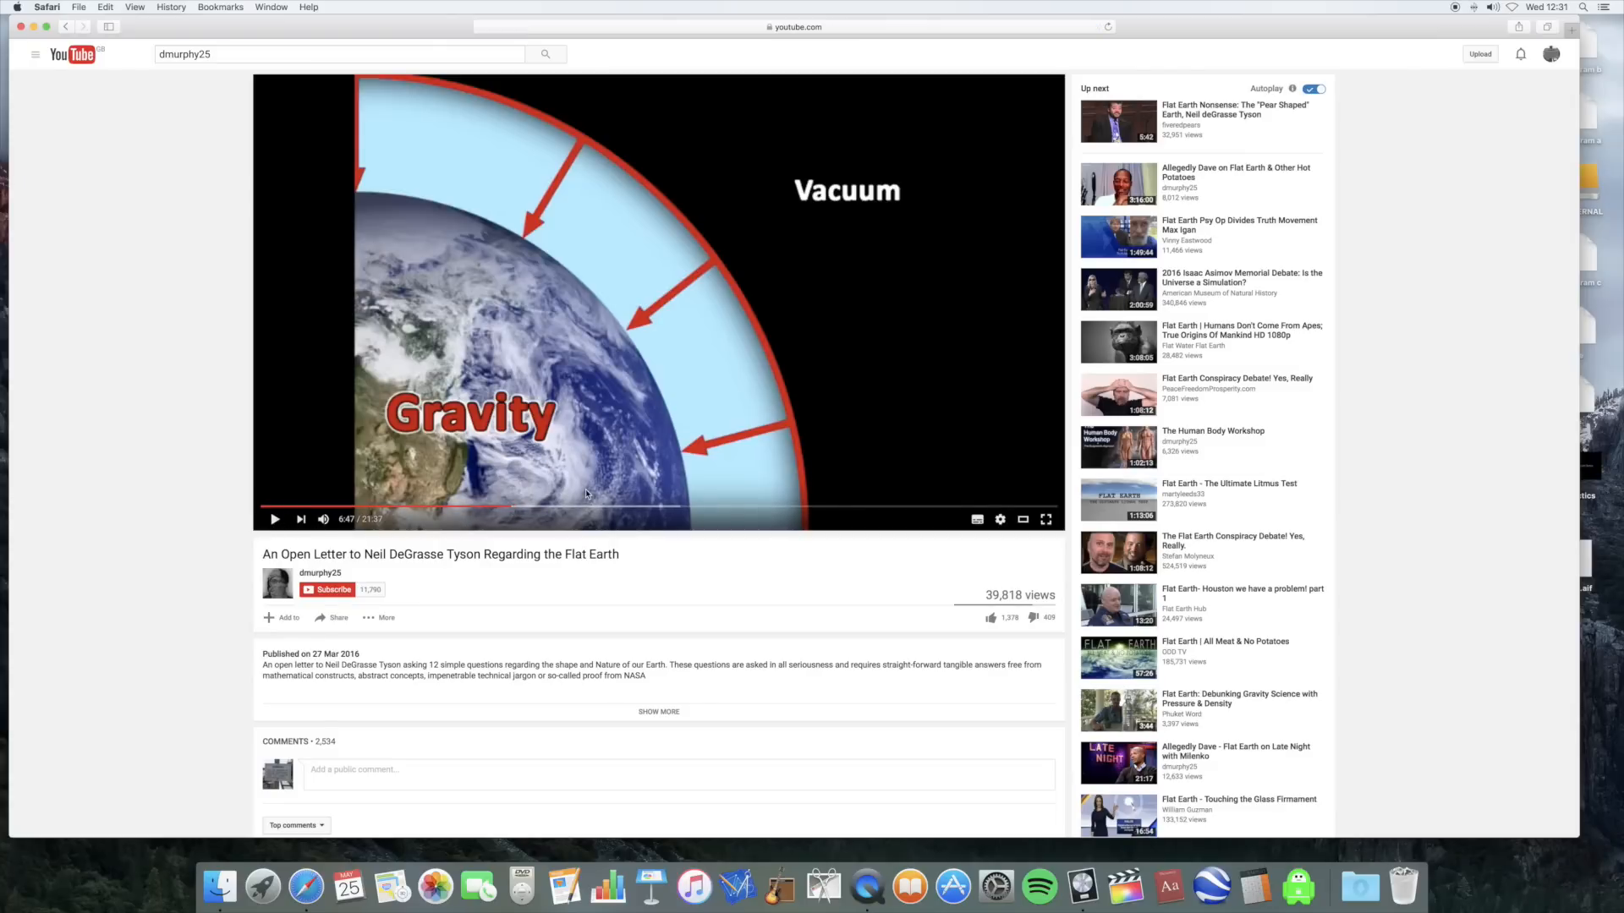
mouse_move(528, 506)
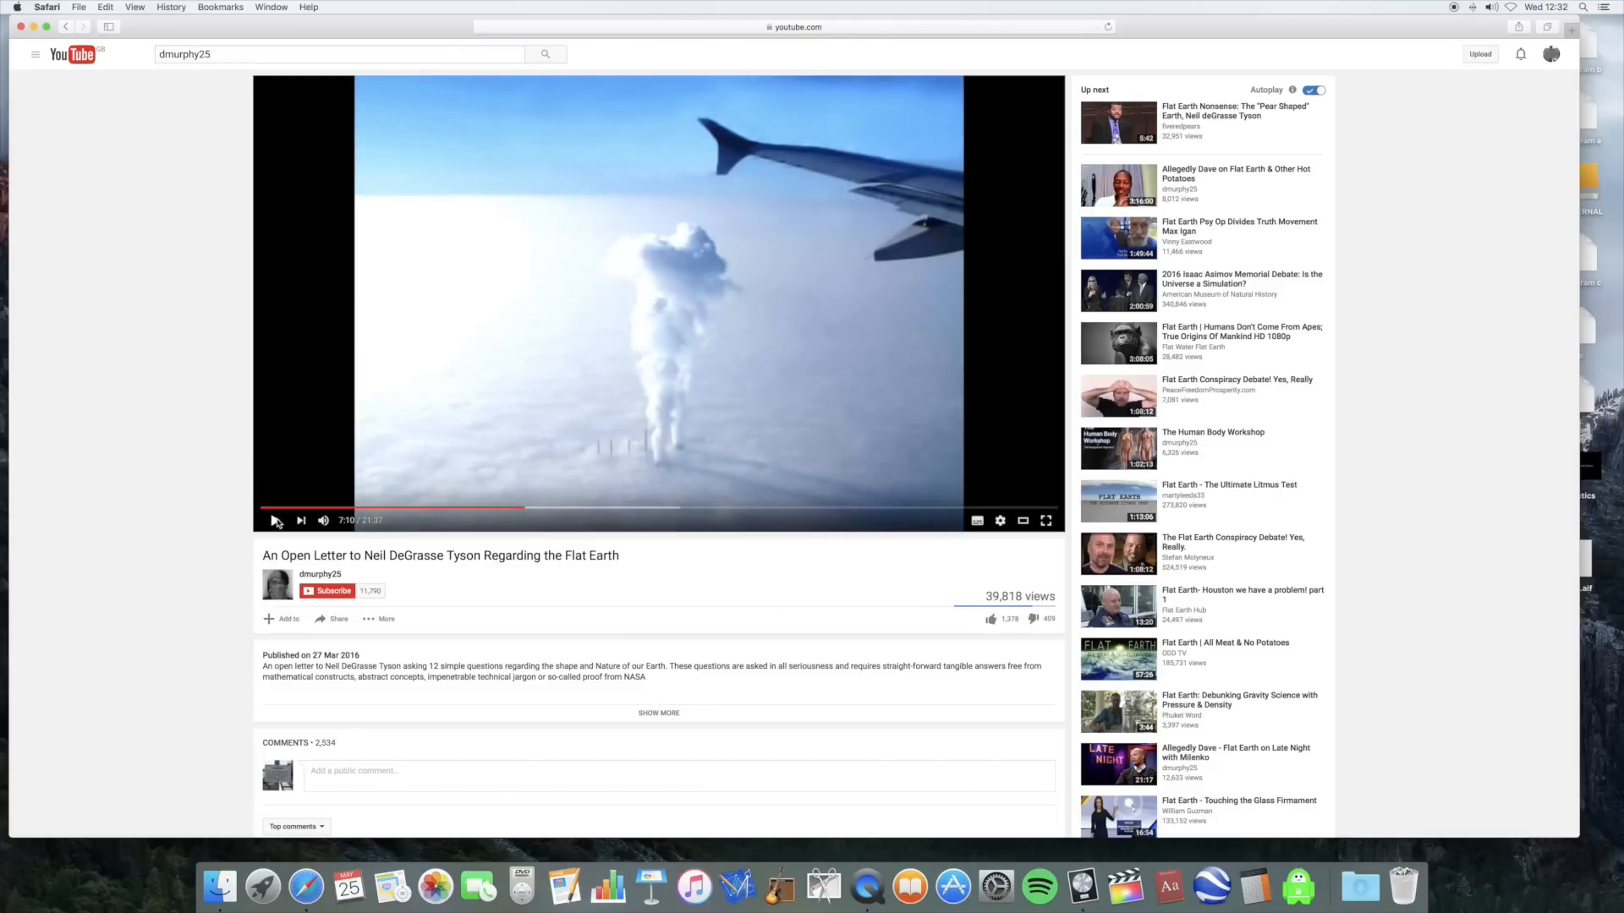
left_click(276, 520)
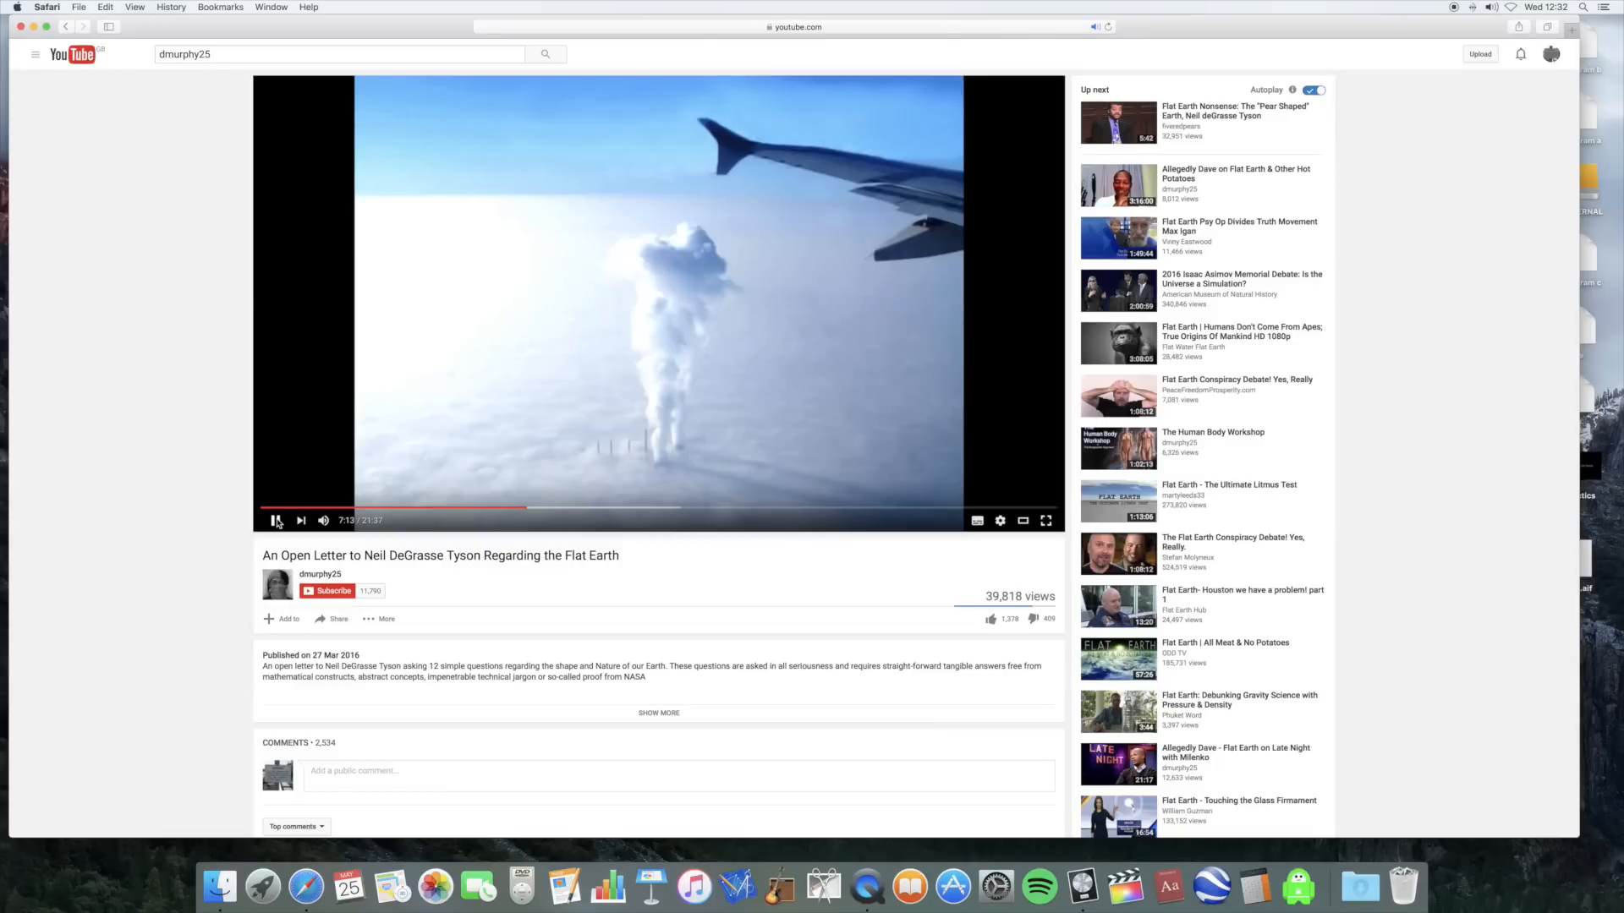
left_click(276, 519)
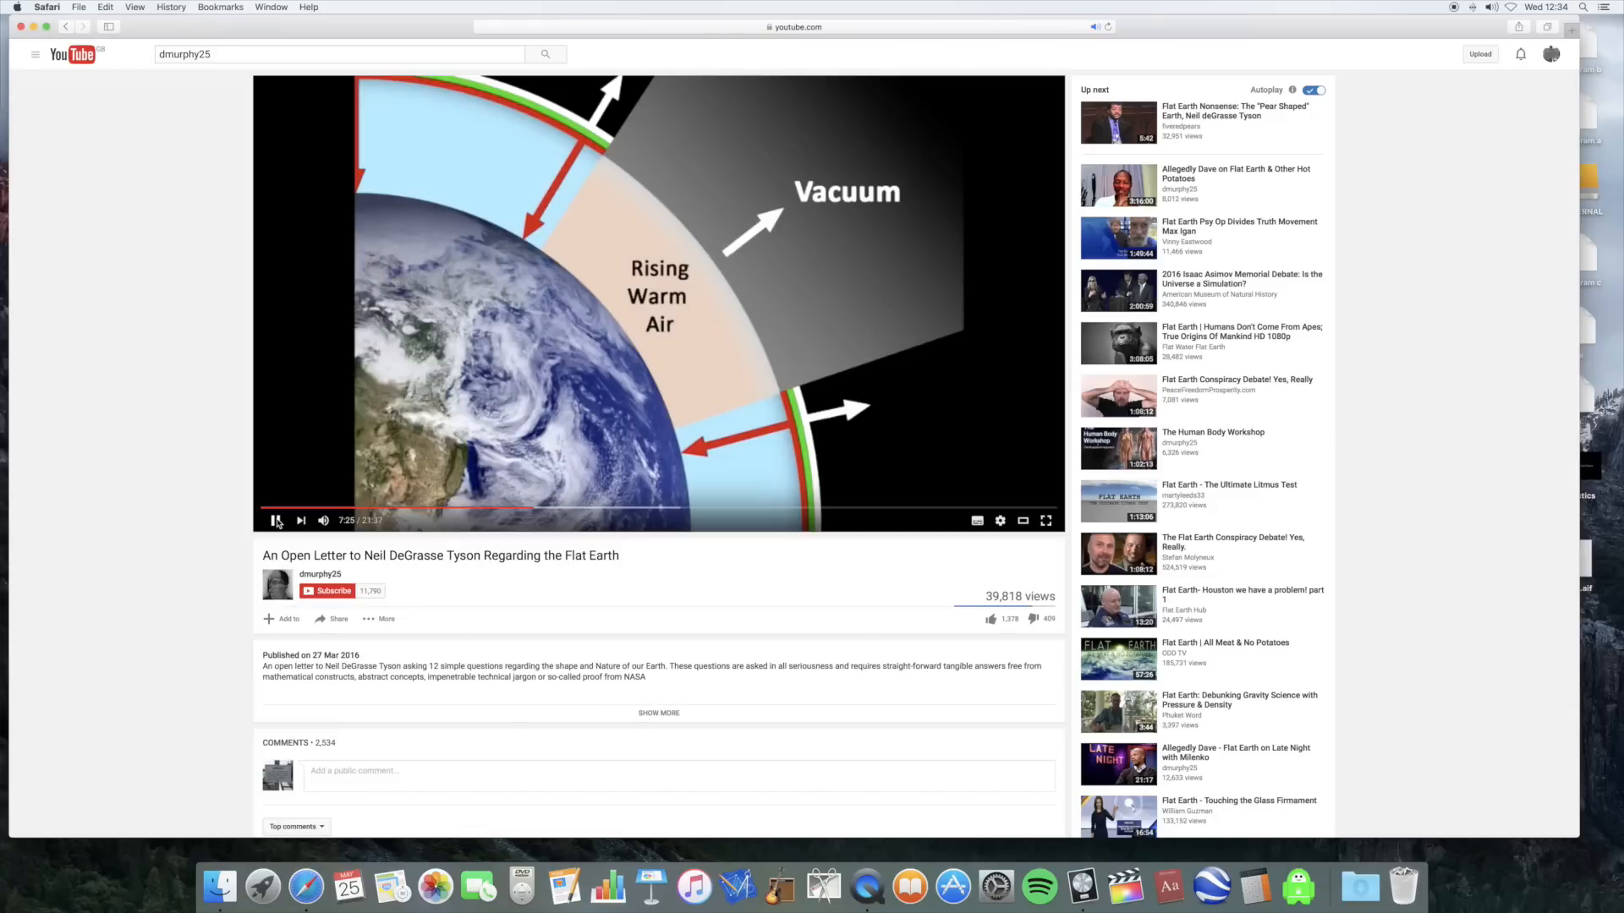
Let the video run on and pause it at 7:50 on the Gravity, Boundary and Vacuum diagram.
left_click(276, 519)
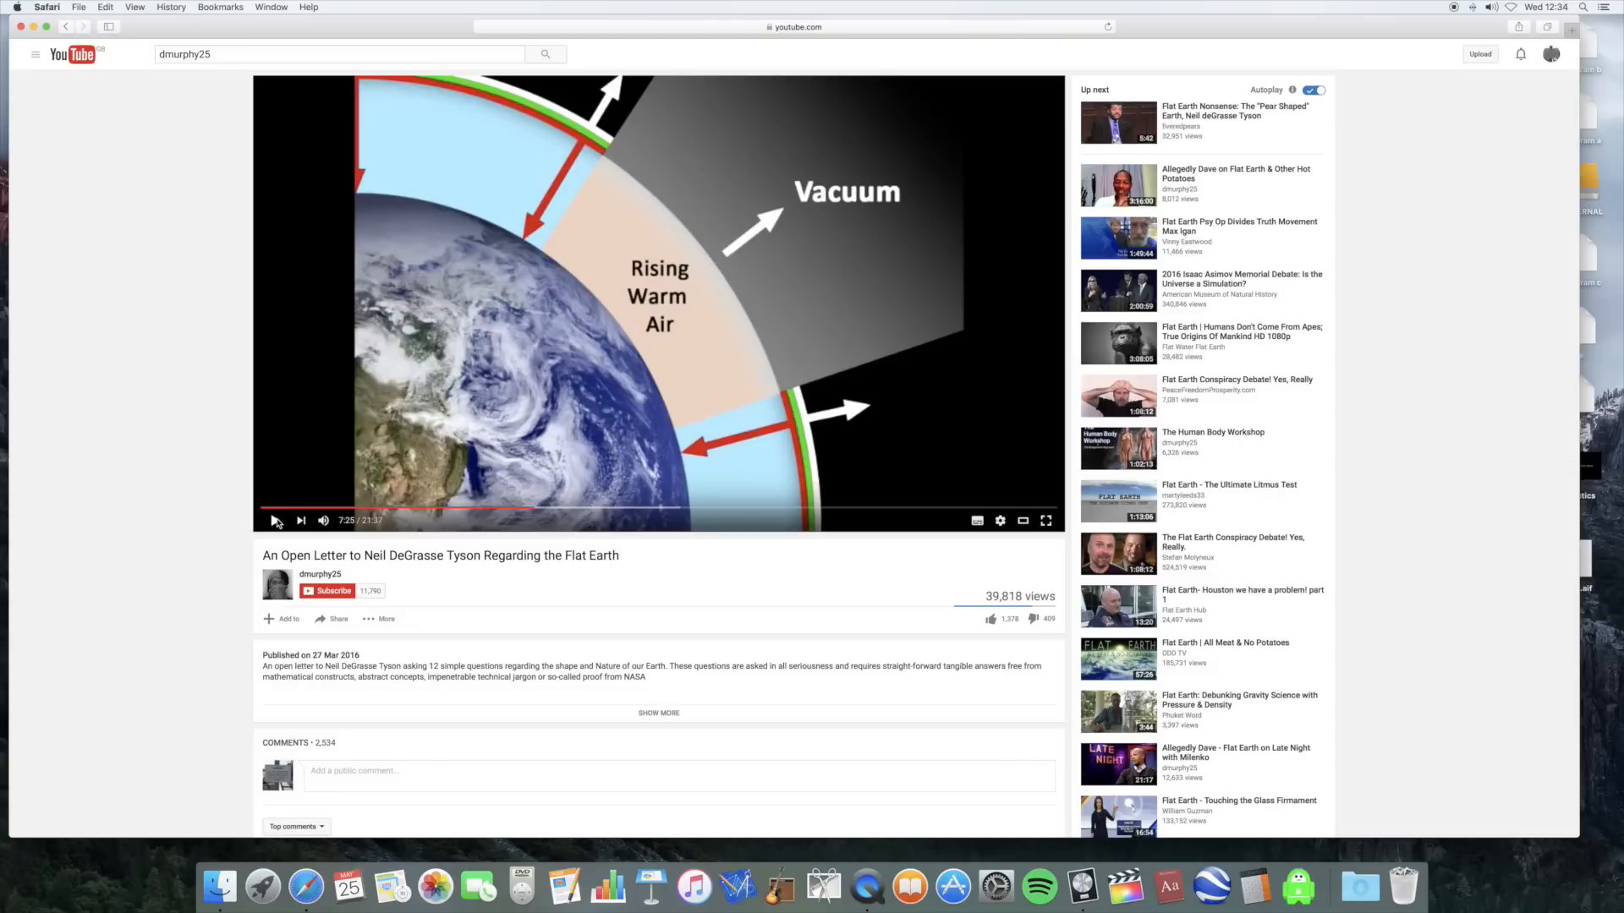
left_click(276, 521)
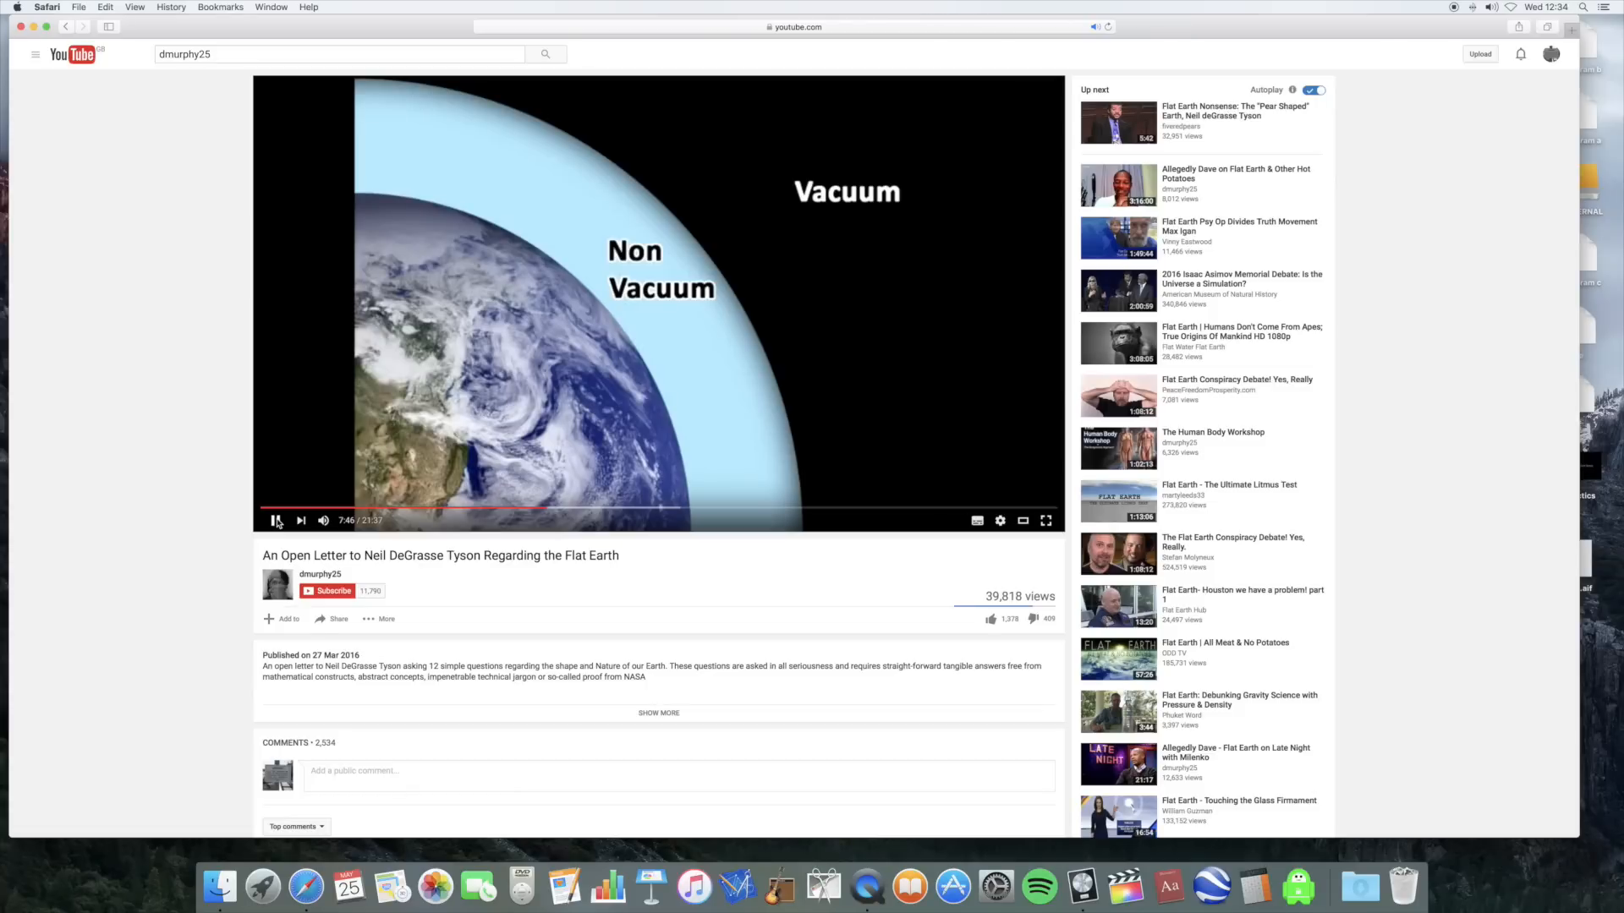
left_click(276, 519)
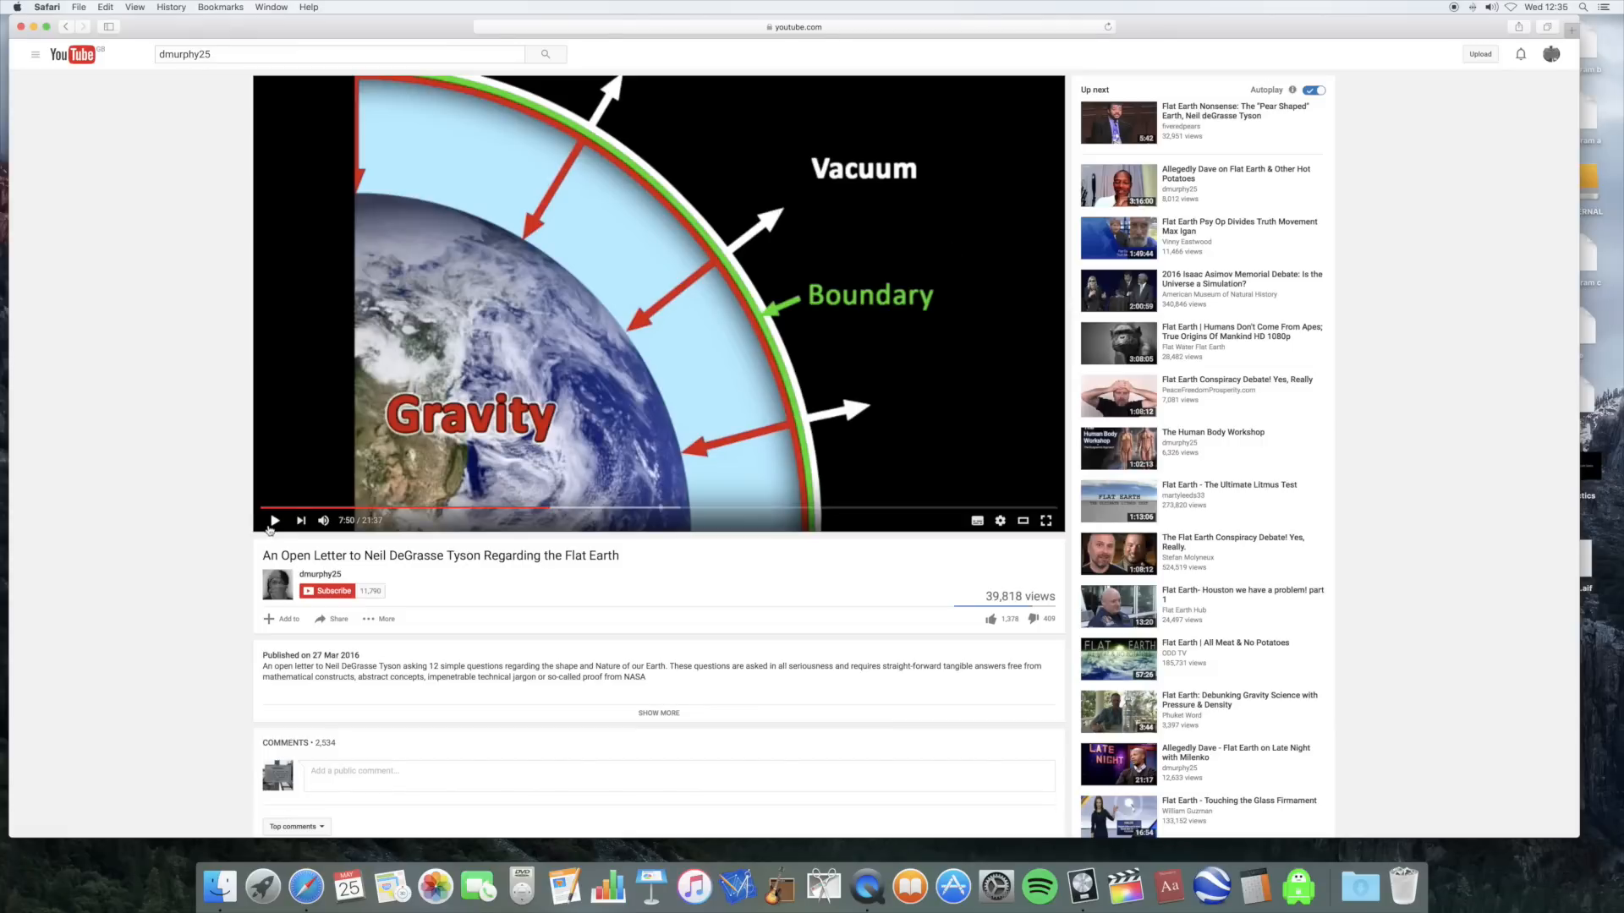
Play and pause through the 8:00 stretch, landing back on the Rising Warm Air and Vacuum diagram.
left_click(274, 521)
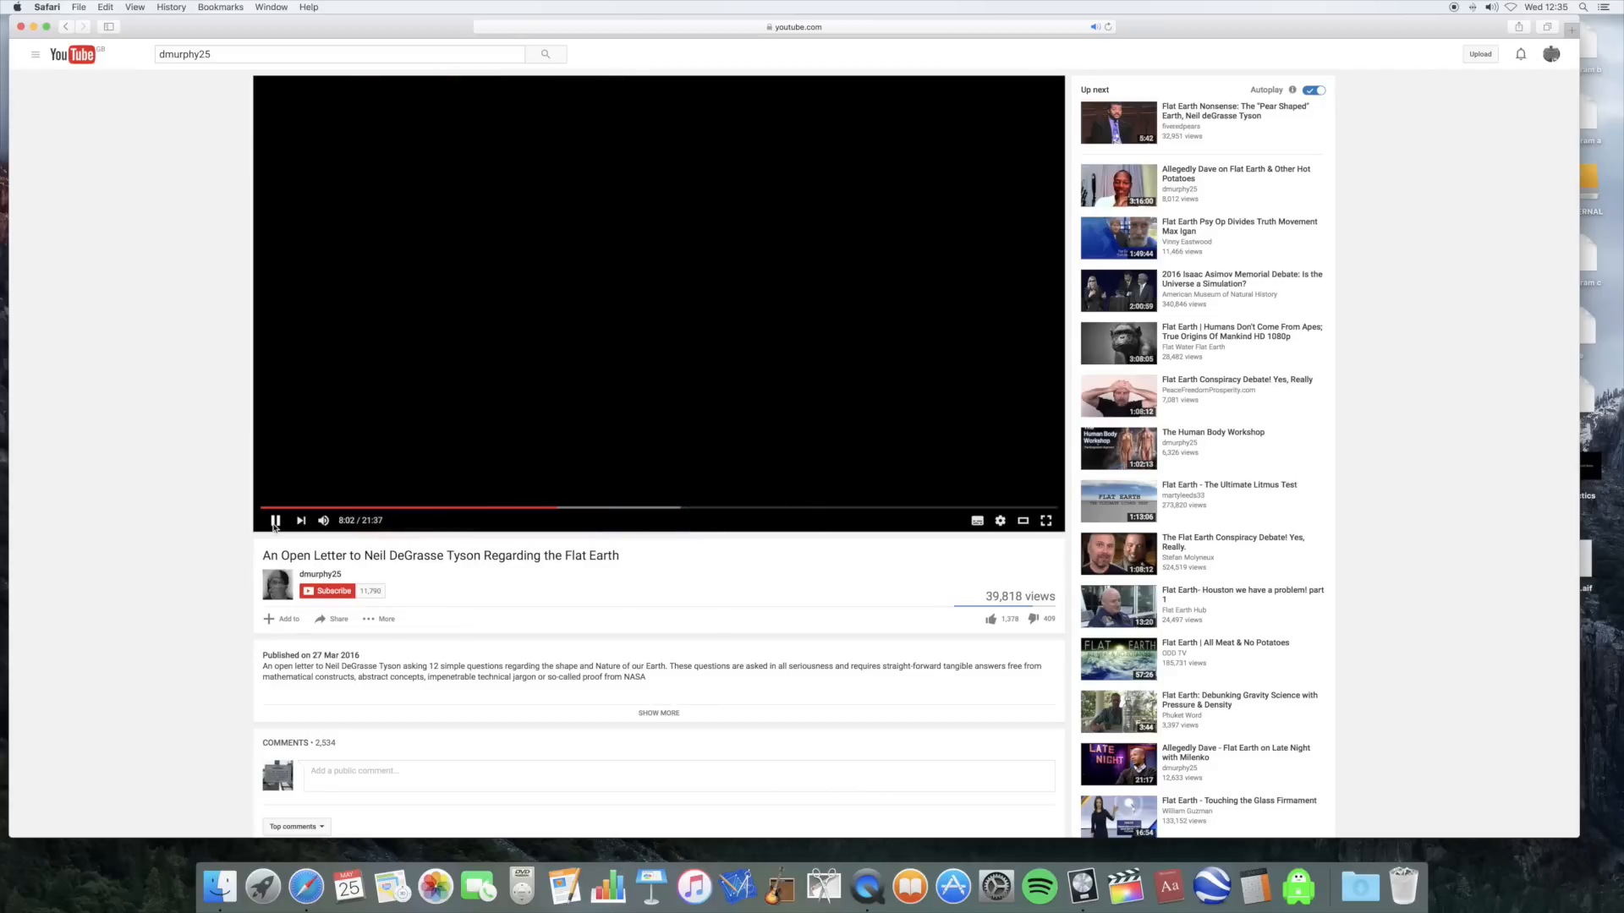
left_click(275, 519)
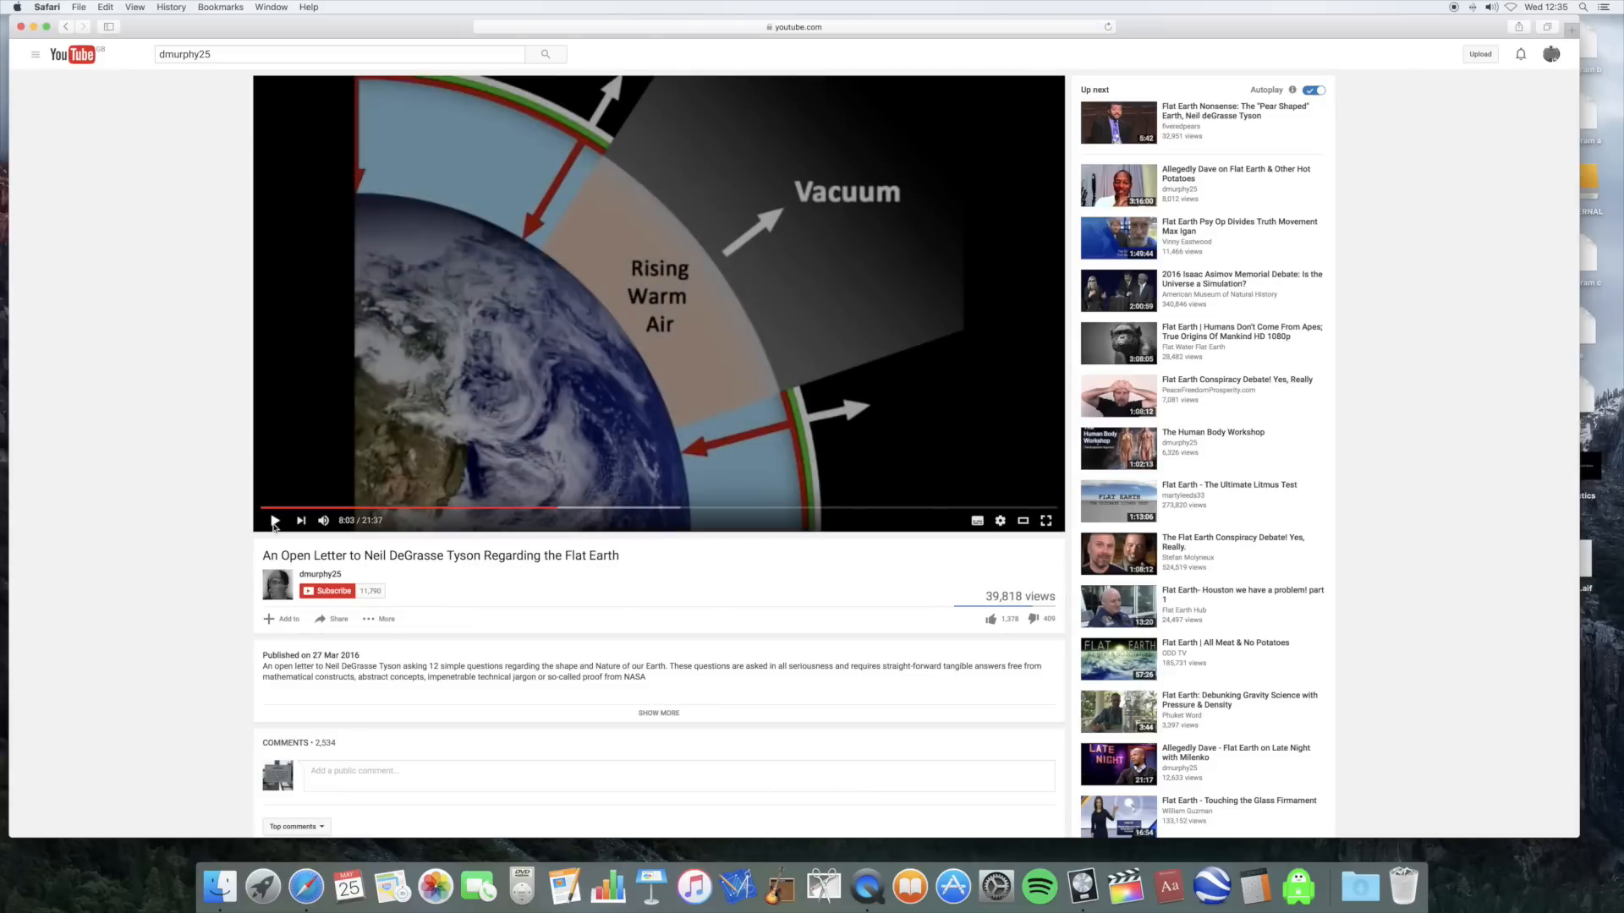
mouse_move(556, 511)
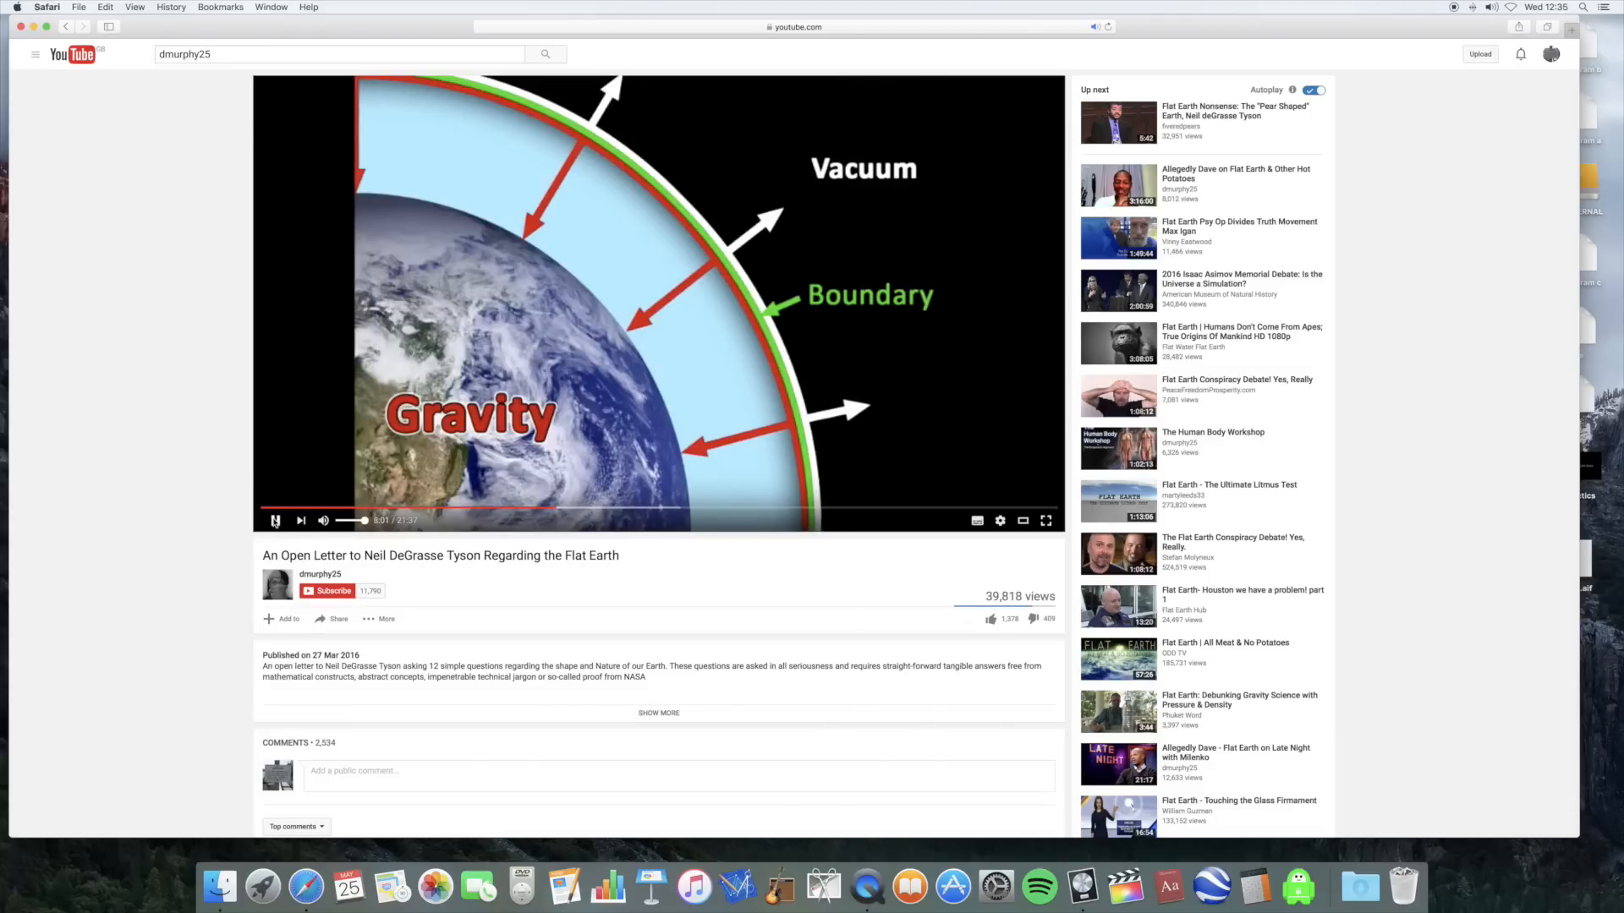
left_click(274, 519)
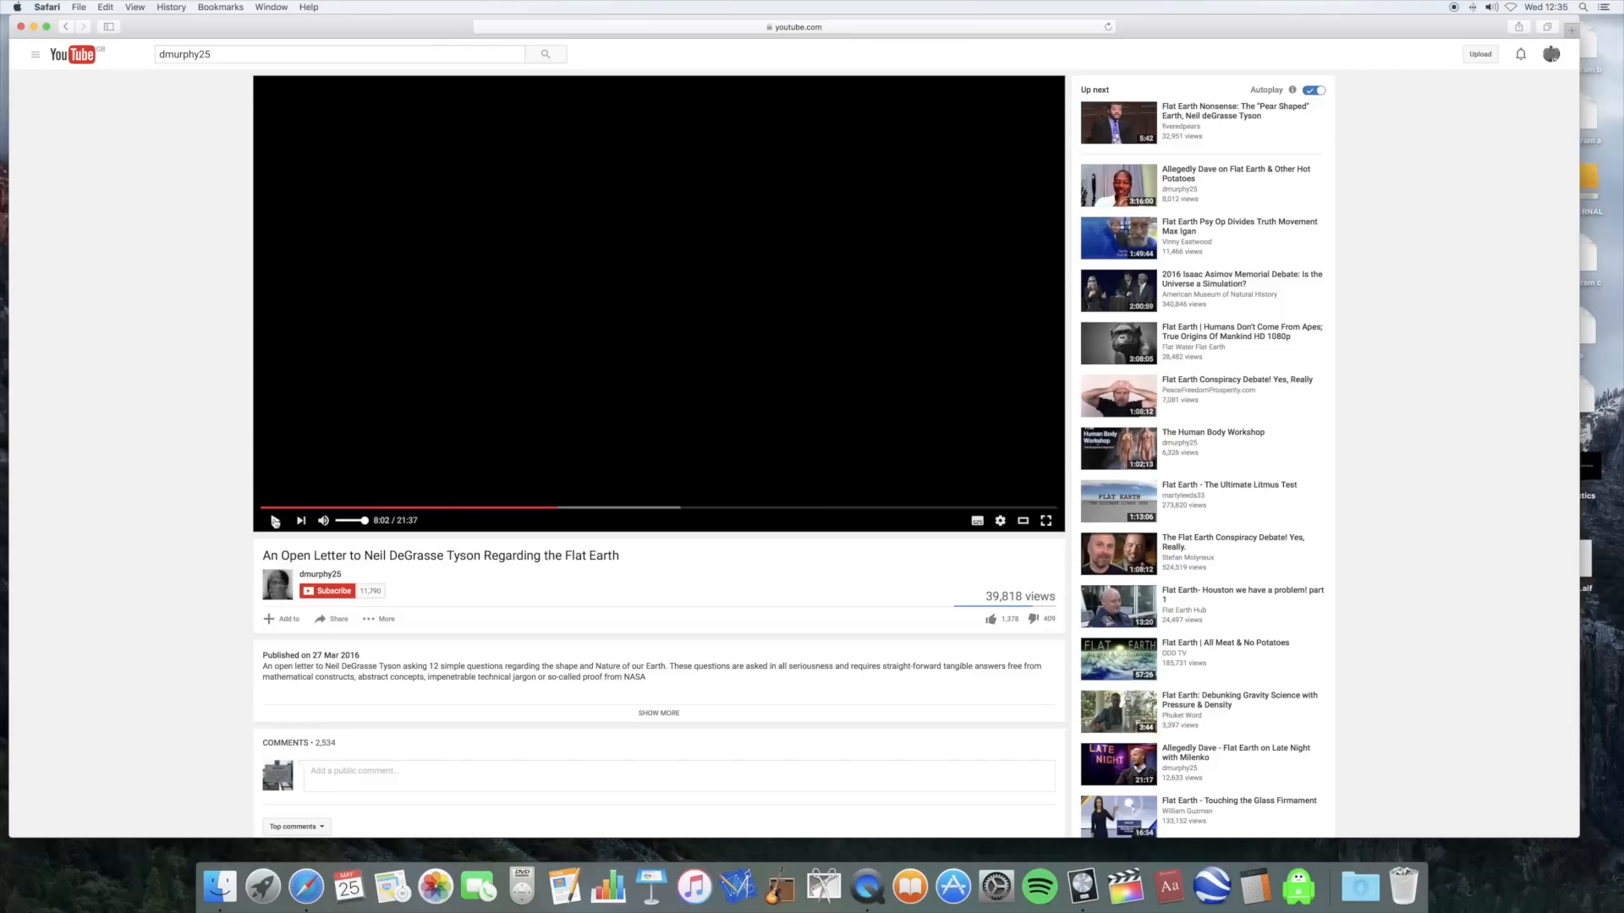
left_click(276, 520)
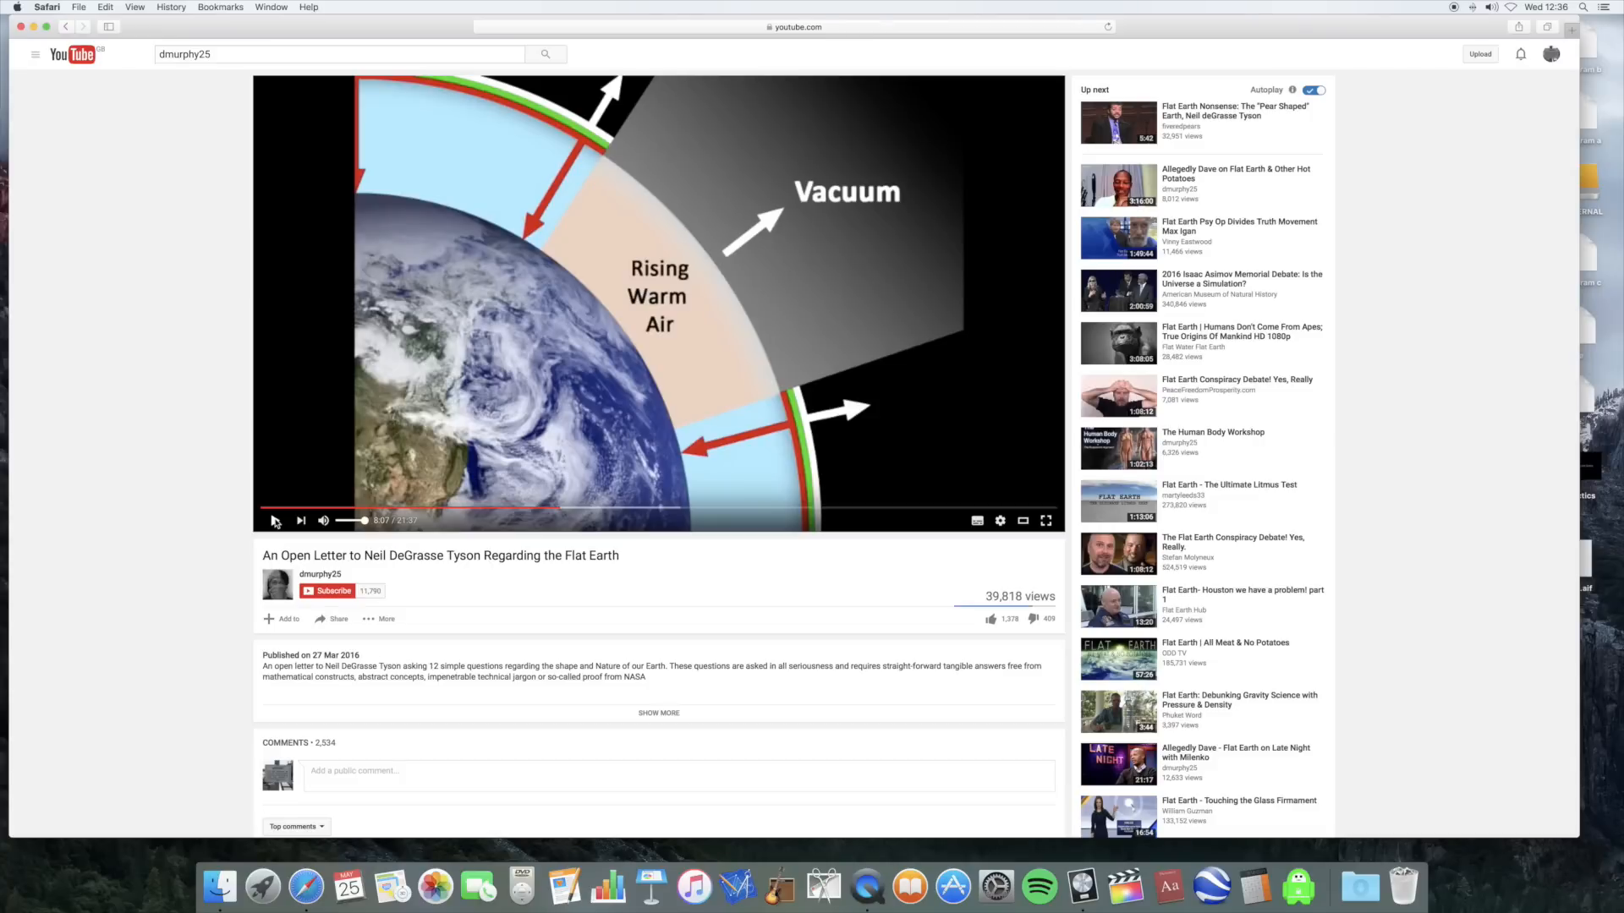
Pause the video at 8:07 on the Rising Warm Air and Vacuum diagram.
left_click(274, 519)
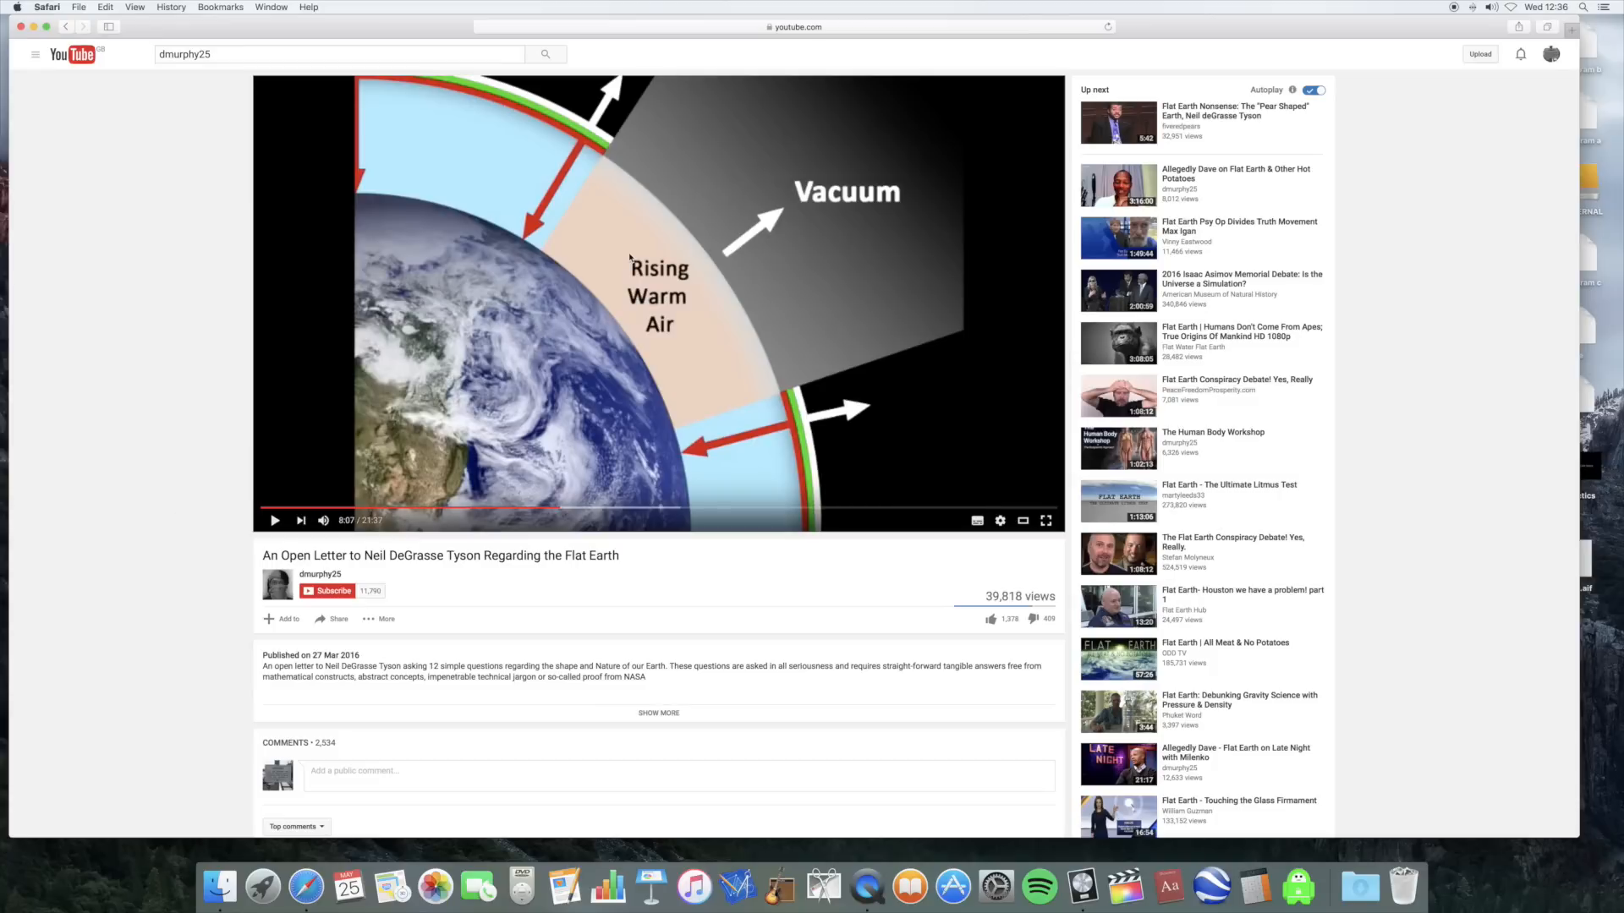
mouse_move(648, 254)
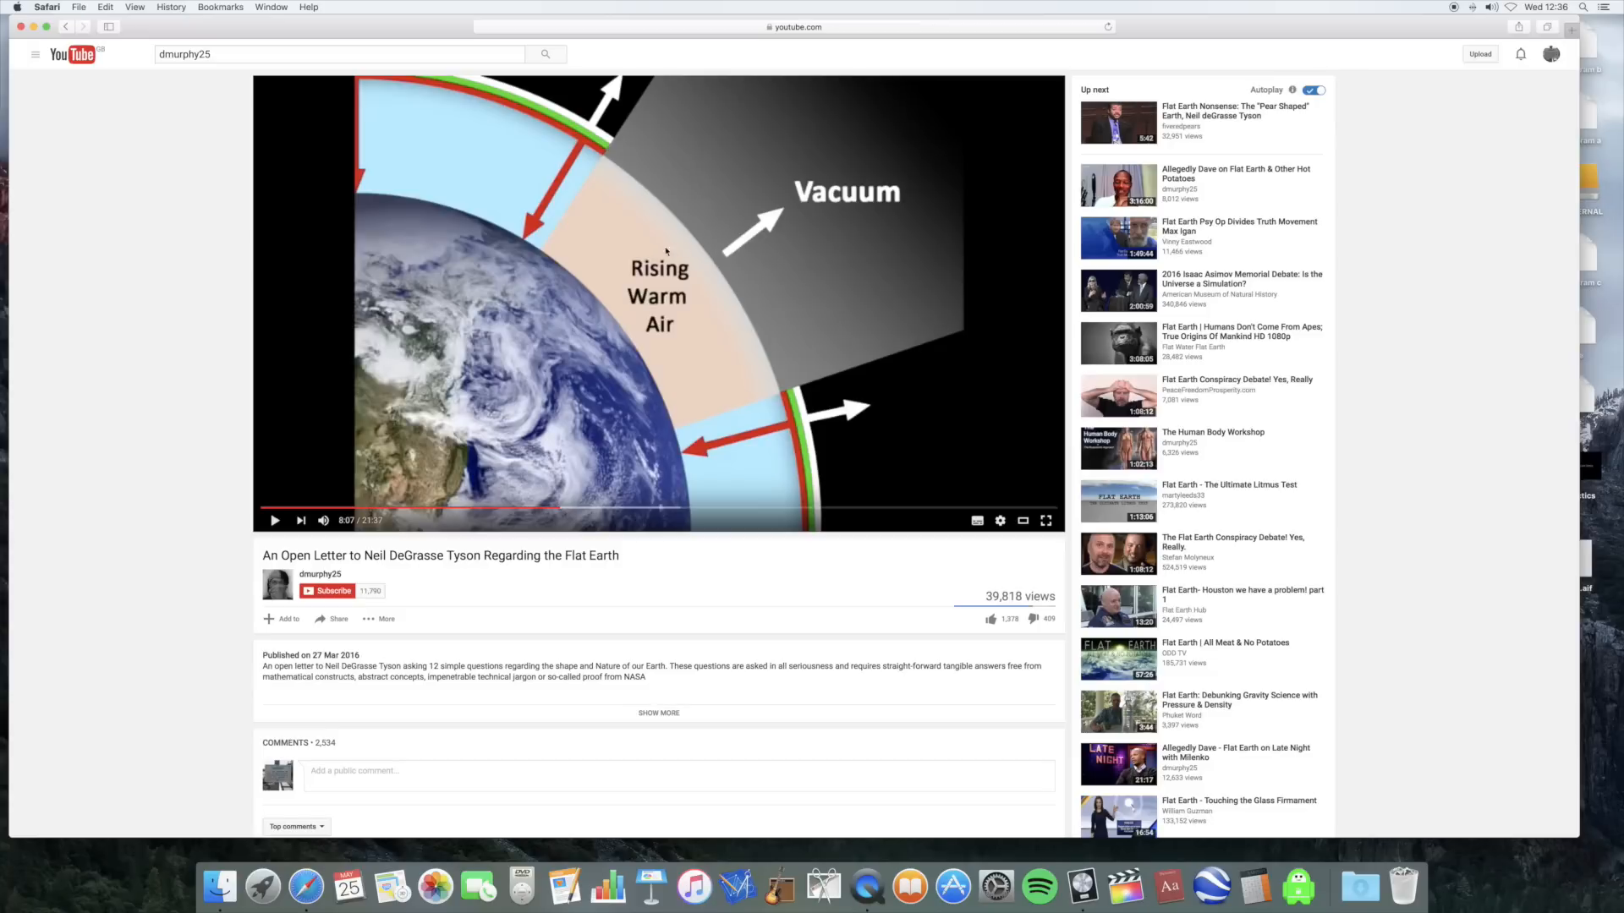
mouse_move(631, 301)
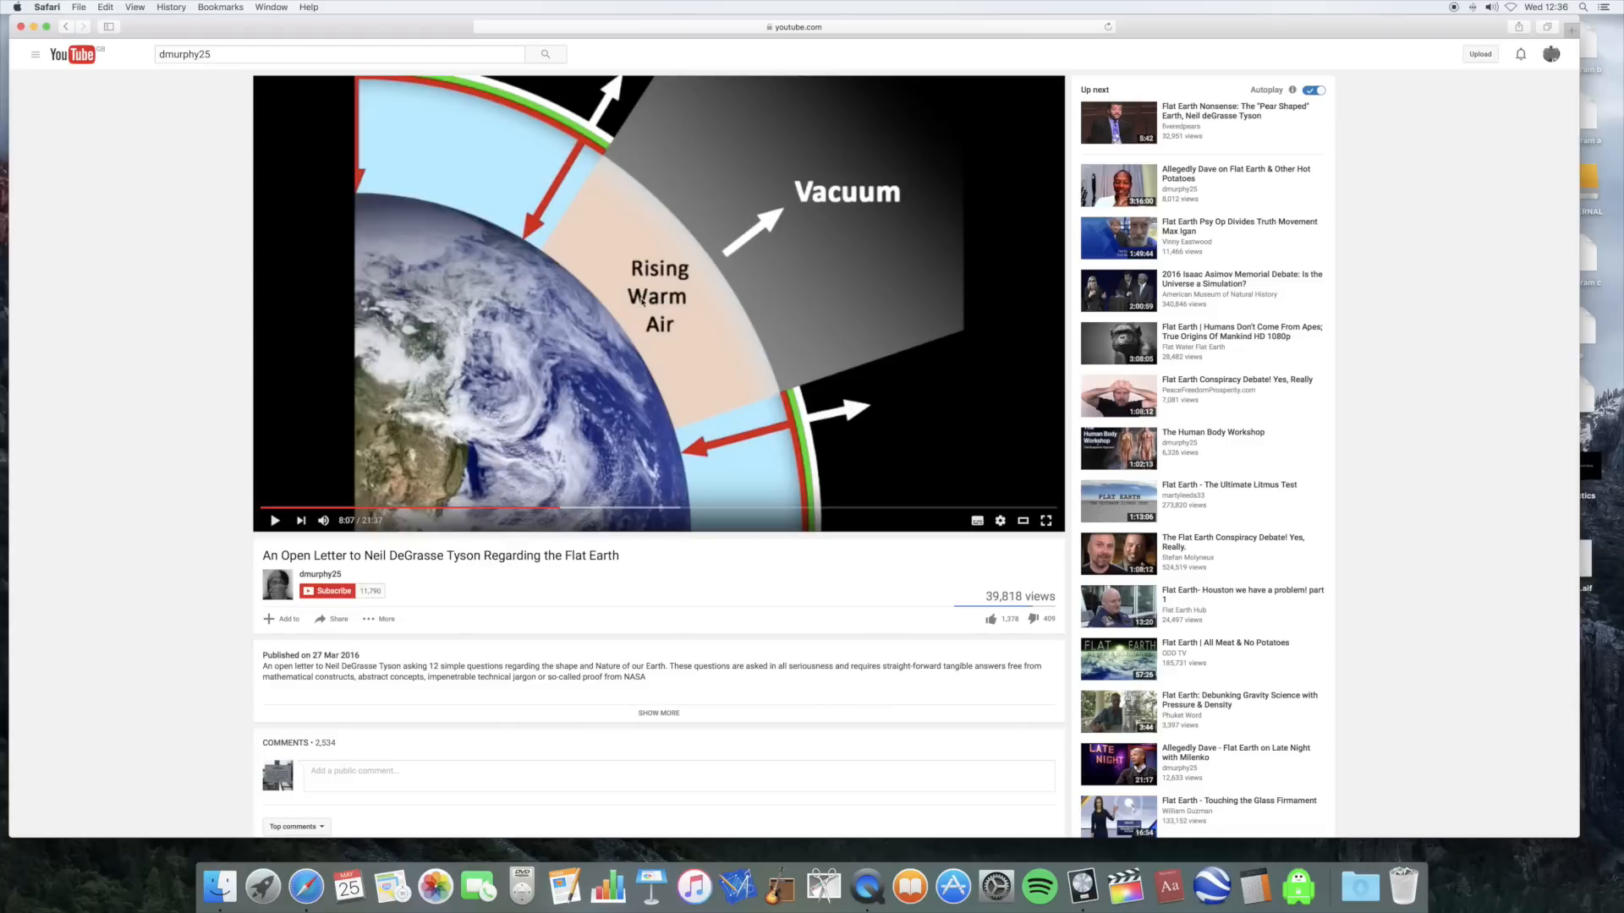
mouse_move(646, 301)
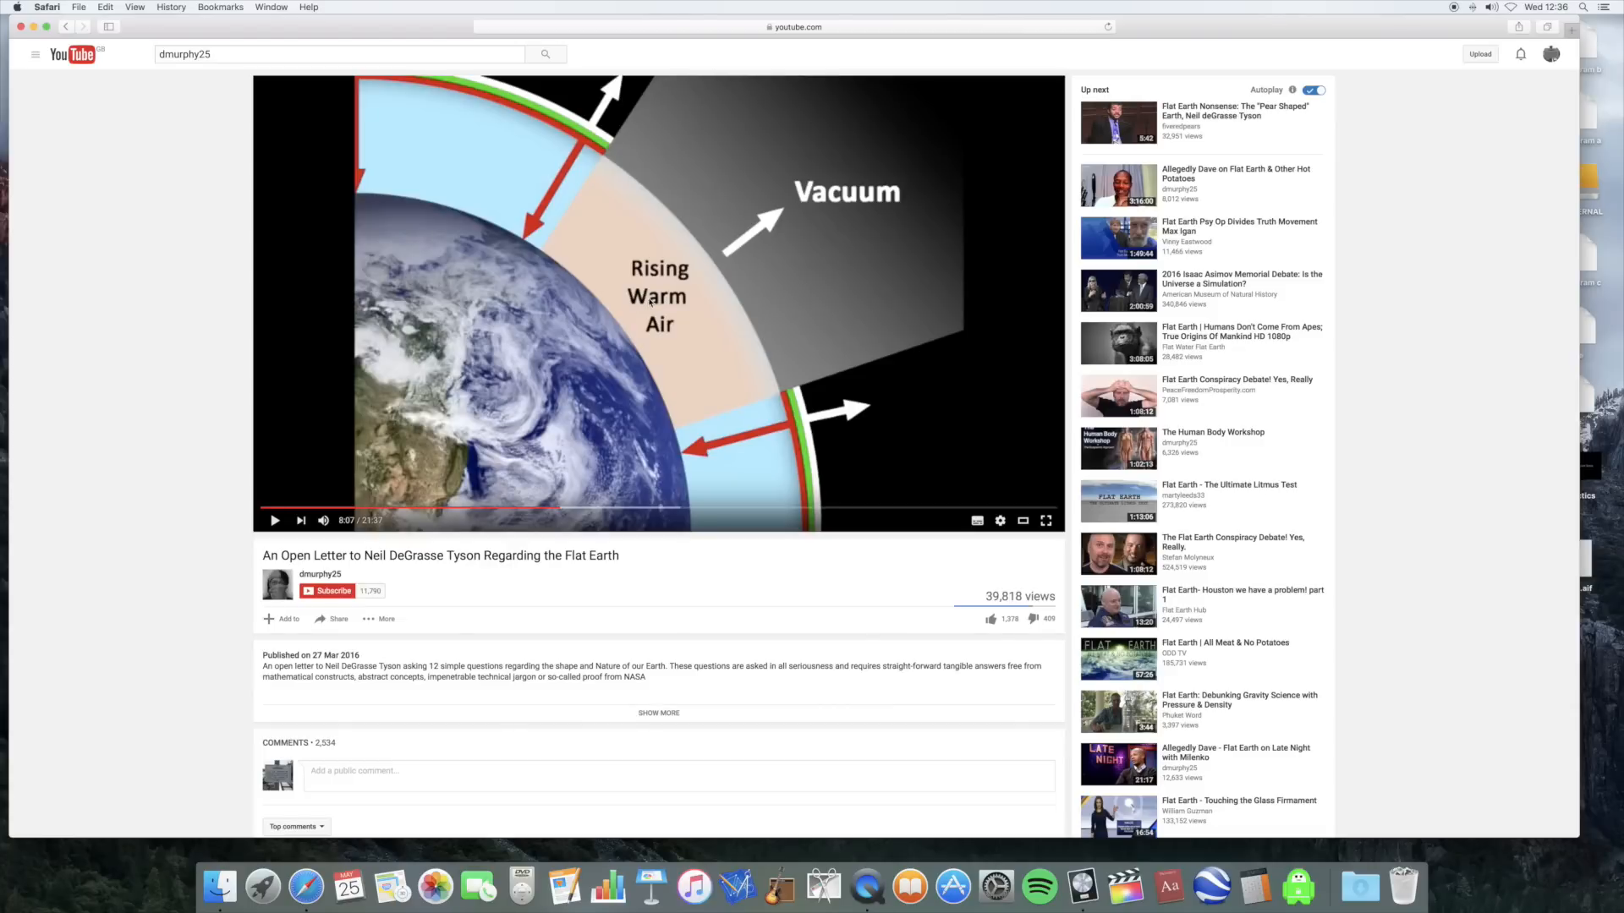